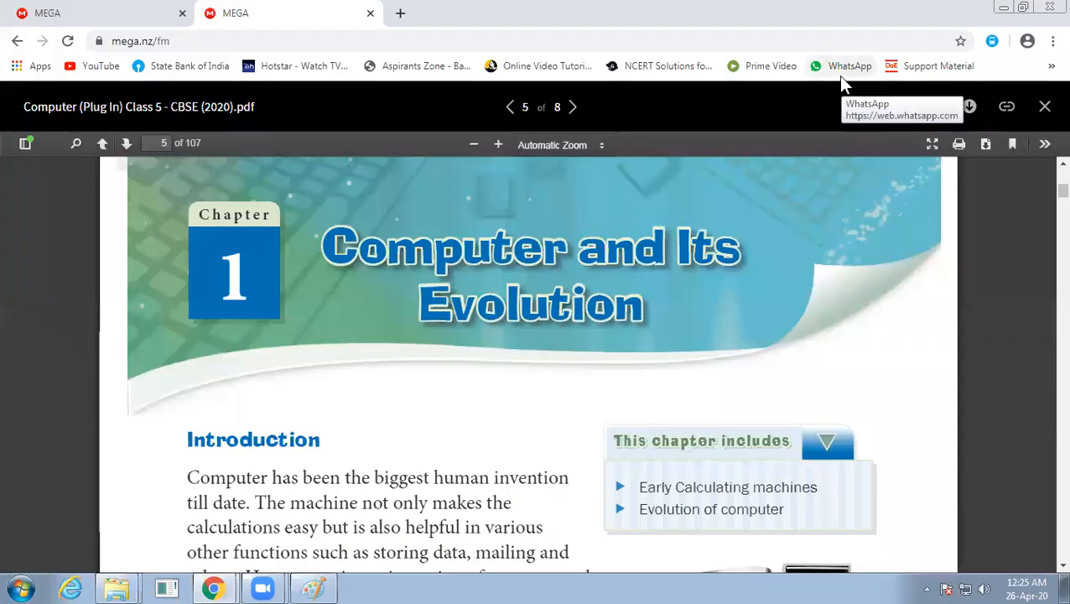
{"action": "mouse_move", "coordinate": [585, 372]}
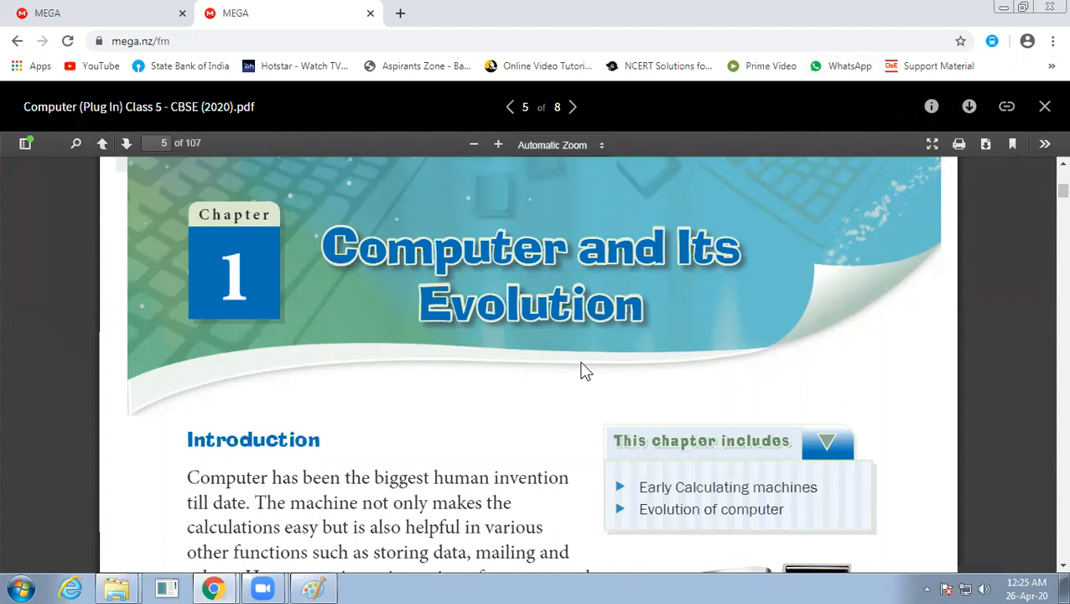
{"action": "mouse_move", "coordinate": [380, 289]}
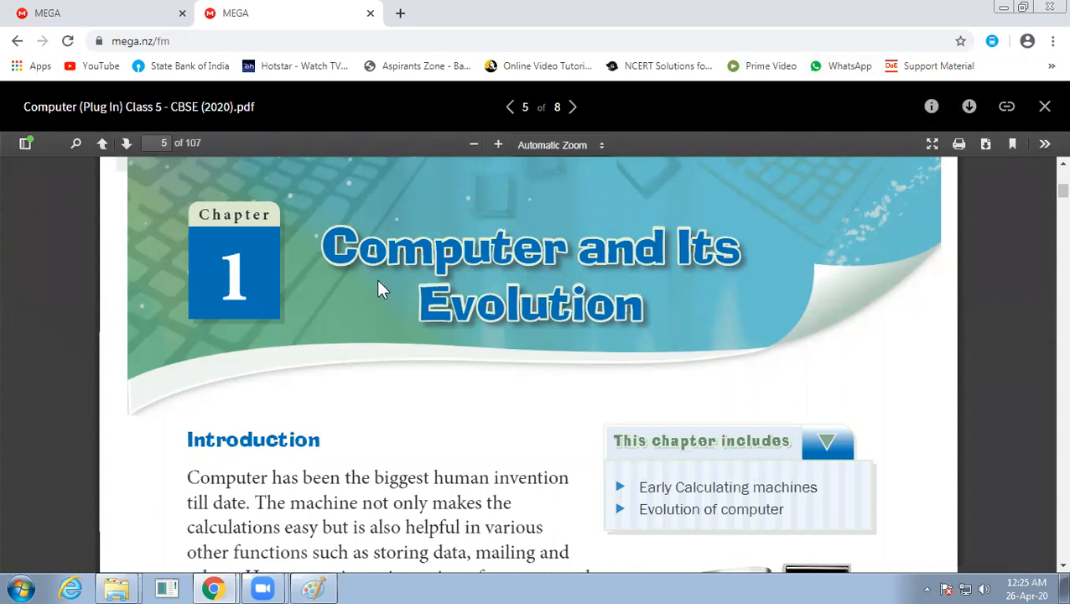
Scroll past the Chapter 1 banner to the Introduction and Early Calculating Machines
{"action": "scroll", "scroll_direction": "down", "scroll_amount": 3}
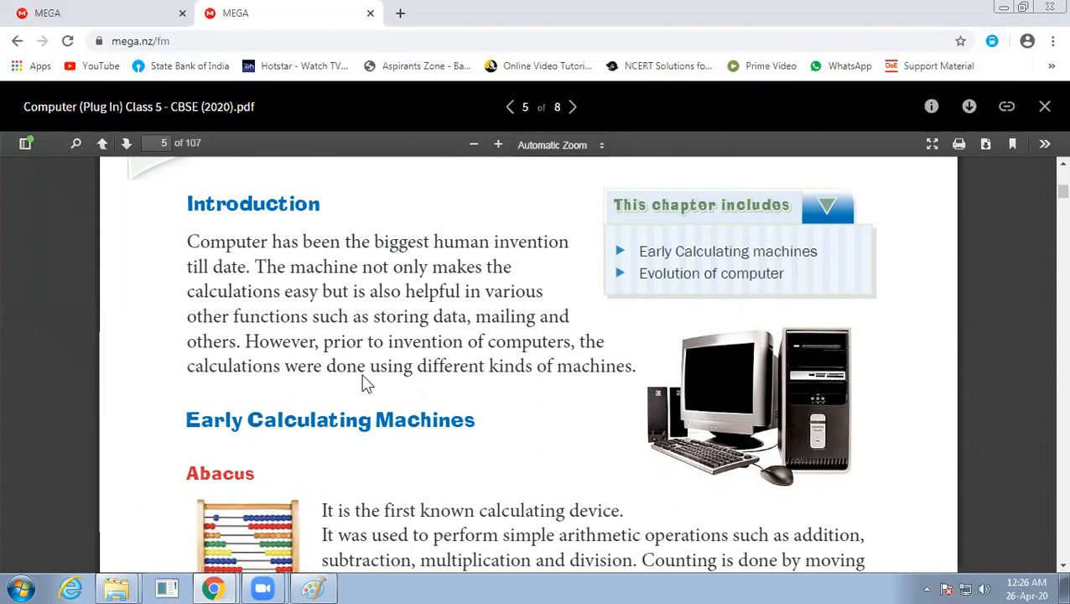
{"action": "mouse_move", "coordinate": [412, 430]}
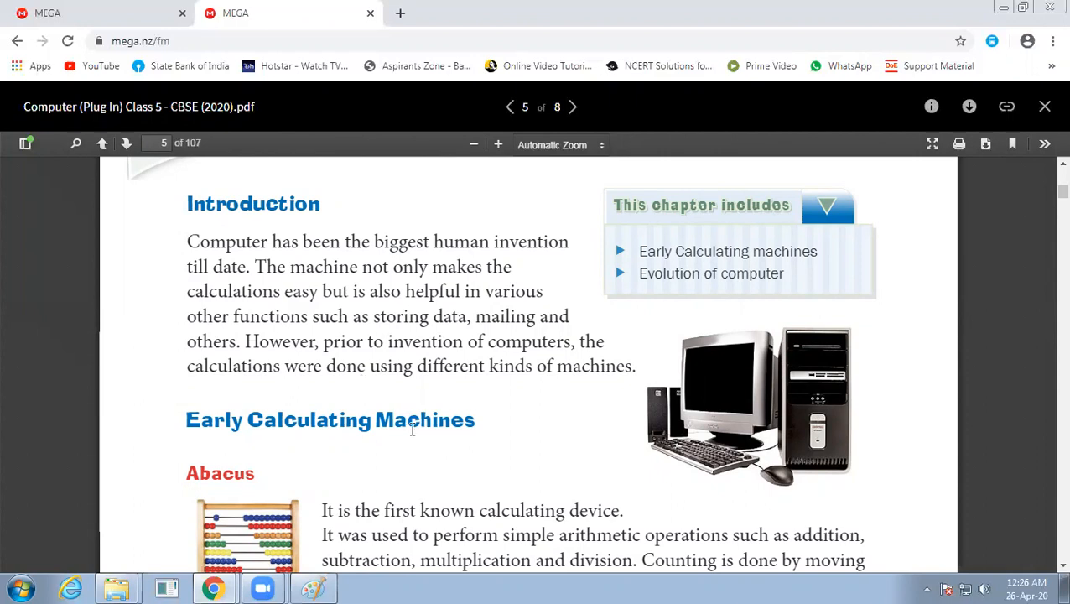
Scroll to the Abacus and Napier Bones sections and clear the text selection
{"action": "scroll", "scroll_direction": "down", "scroll_amount": 3}
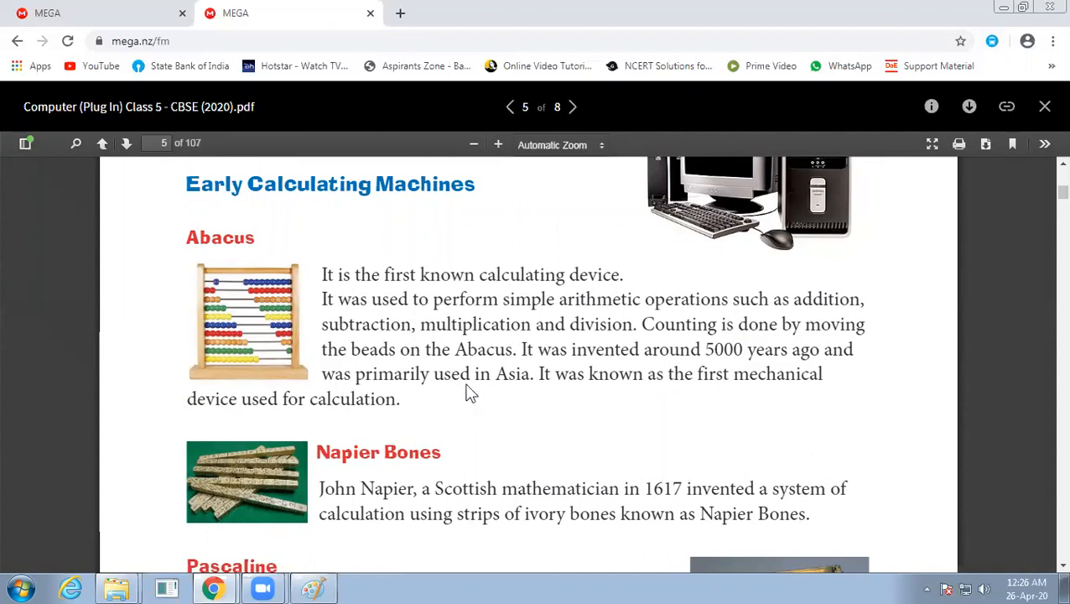
{"action": "mouse_move", "coordinate": [389, 277]}
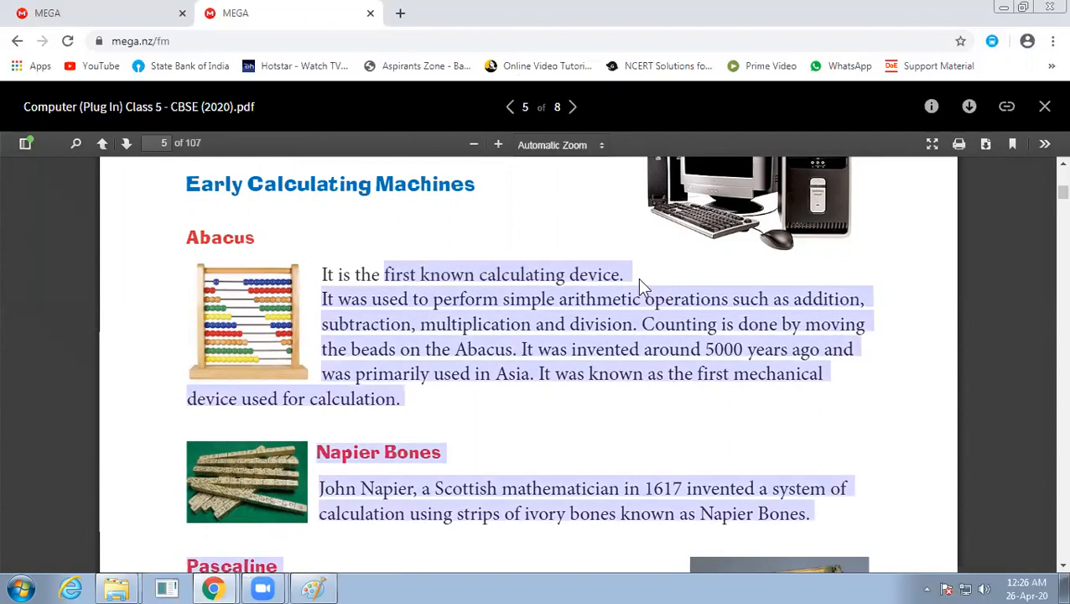
{"action": "left_click", "coordinate": [365, 168]}
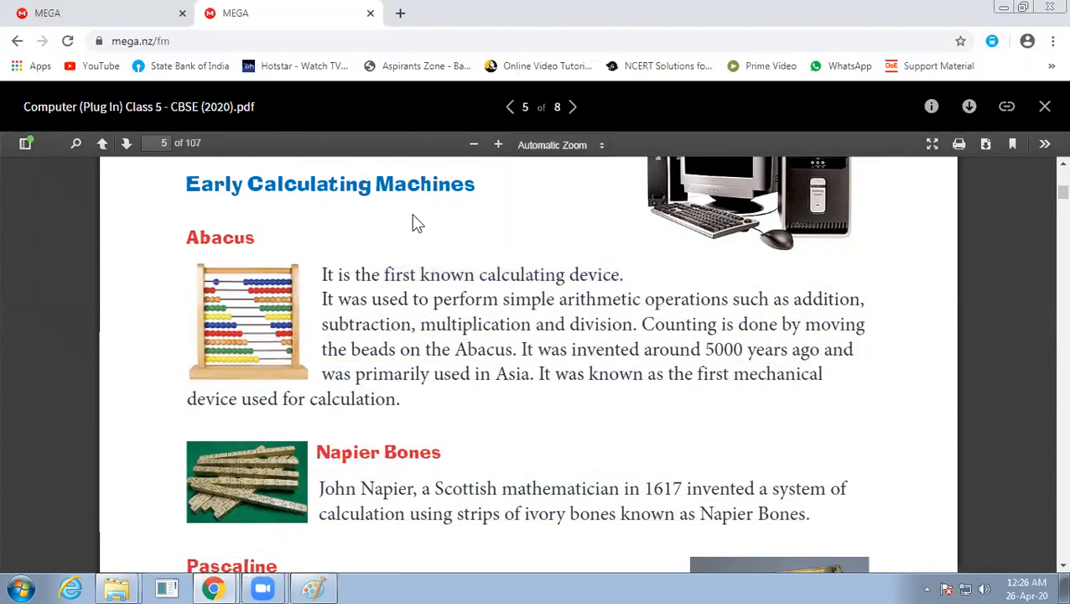
{"action": "mouse_move", "coordinate": [344, 280]}
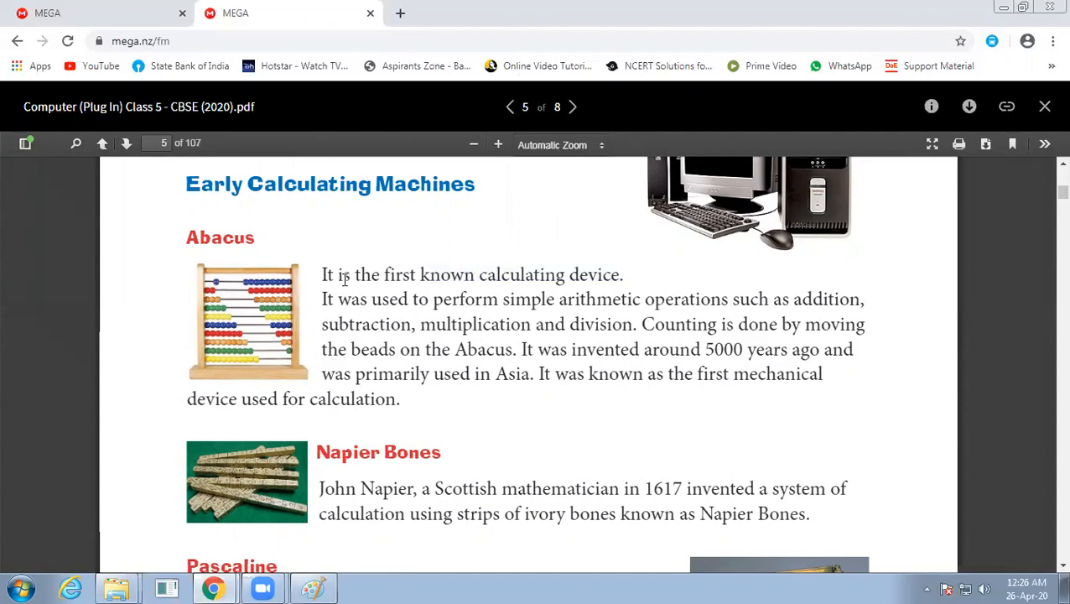
{"action": "mouse_move", "coordinate": [242, 315]}
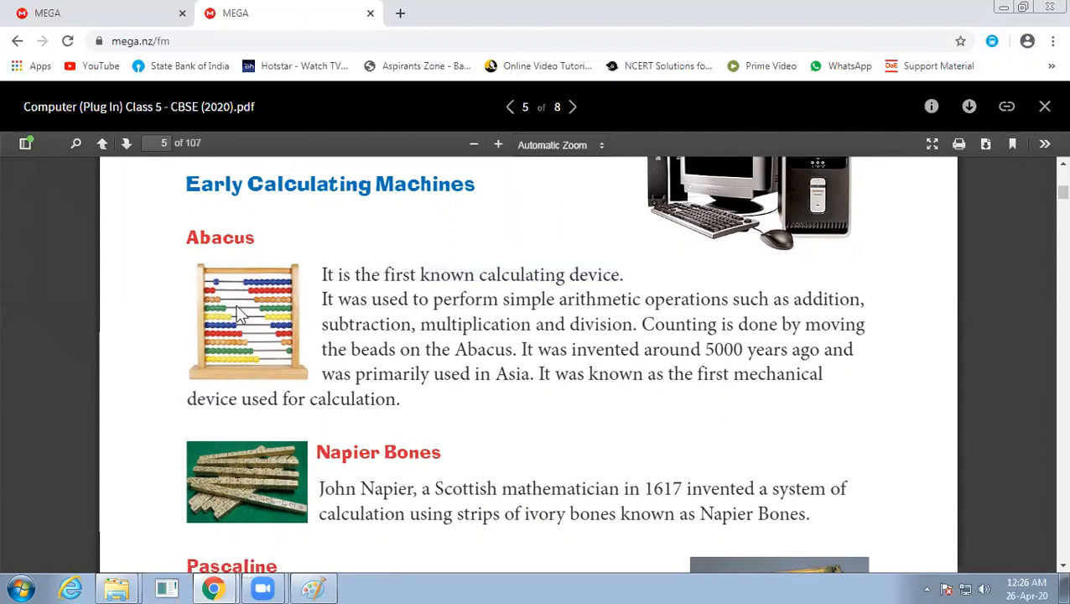
{"action": "mouse_move", "coordinate": [225, 333]}
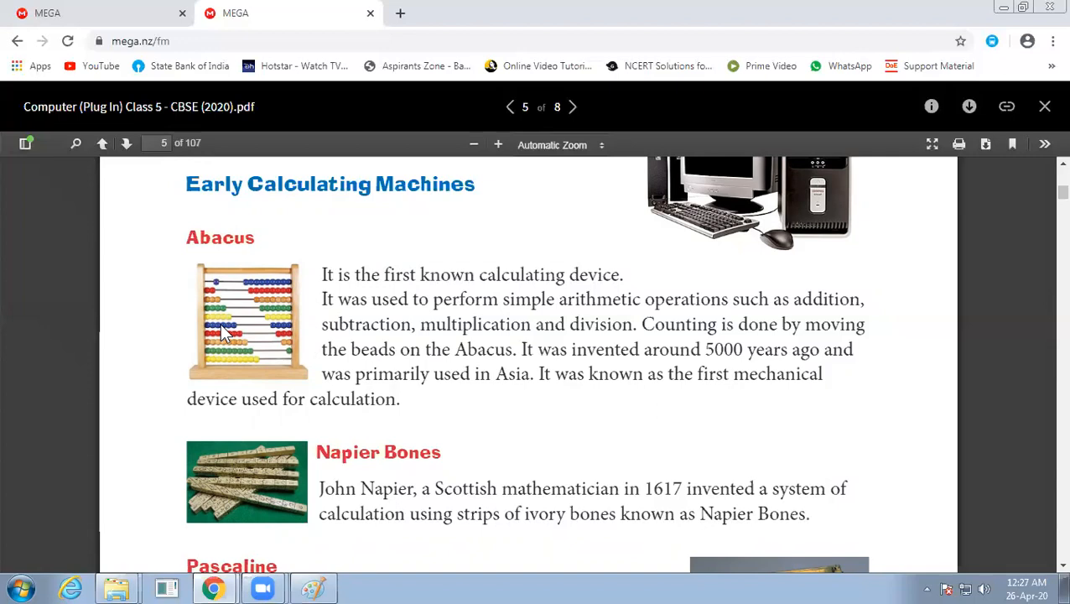
Scroll a little to reveal the Pascaline heading and its opening lines
{"action": "scroll", "scroll_direction": "down", "scroll_amount": 3}
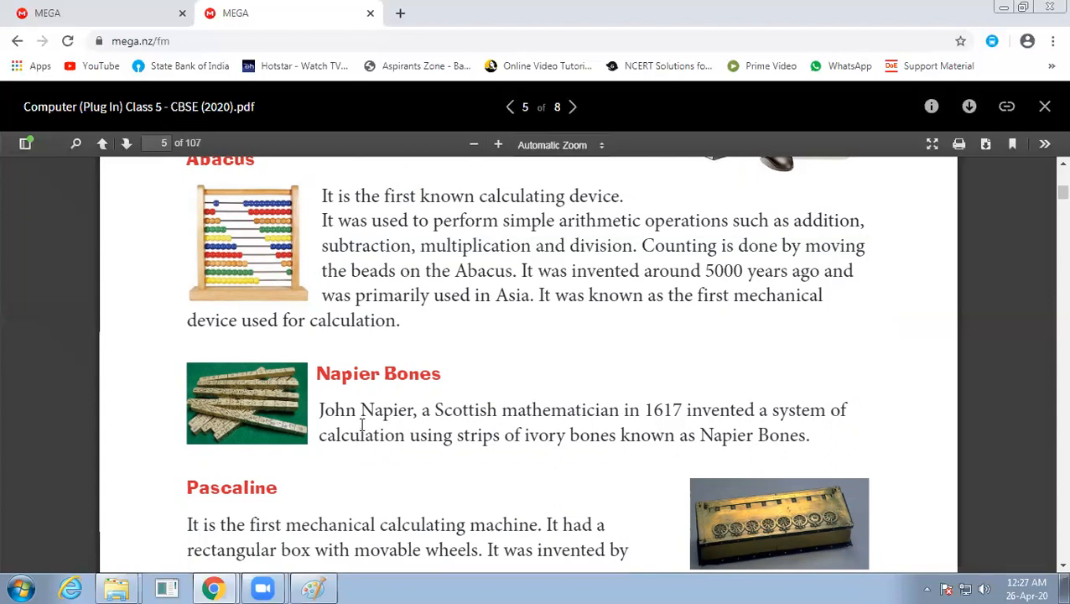
{"action": "mouse_move", "coordinate": [283, 434]}
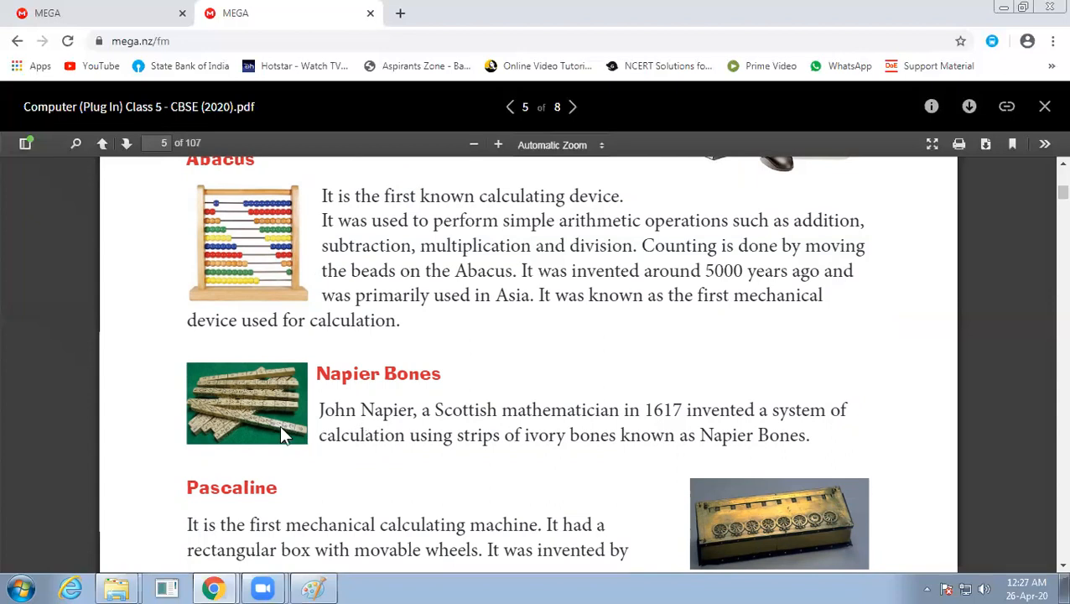
{"action": "mouse_move", "coordinate": [222, 387]}
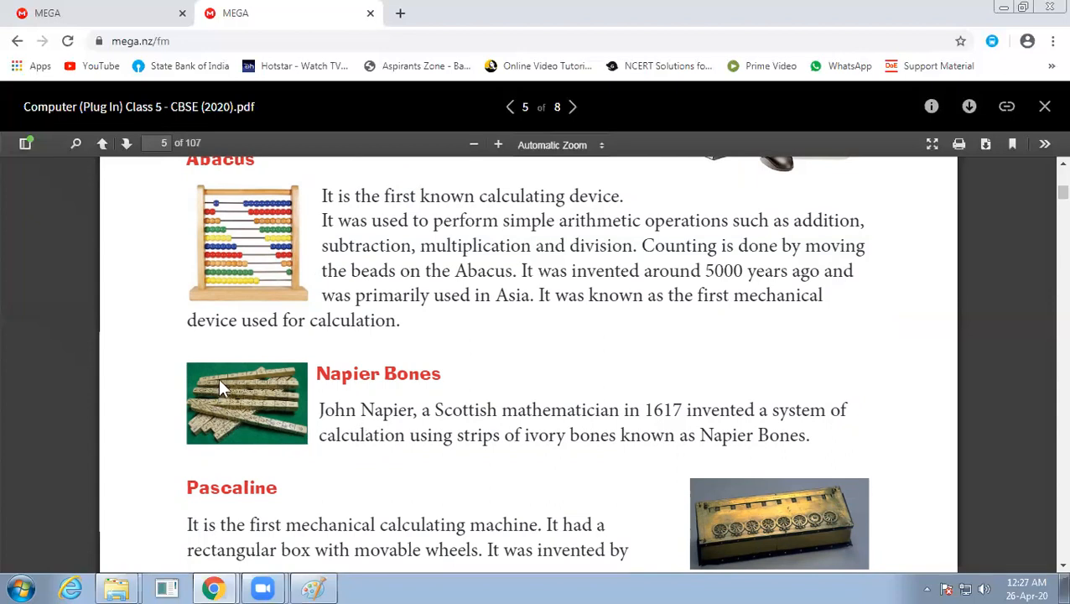
{"action": "mouse_move", "coordinate": [242, 423]}
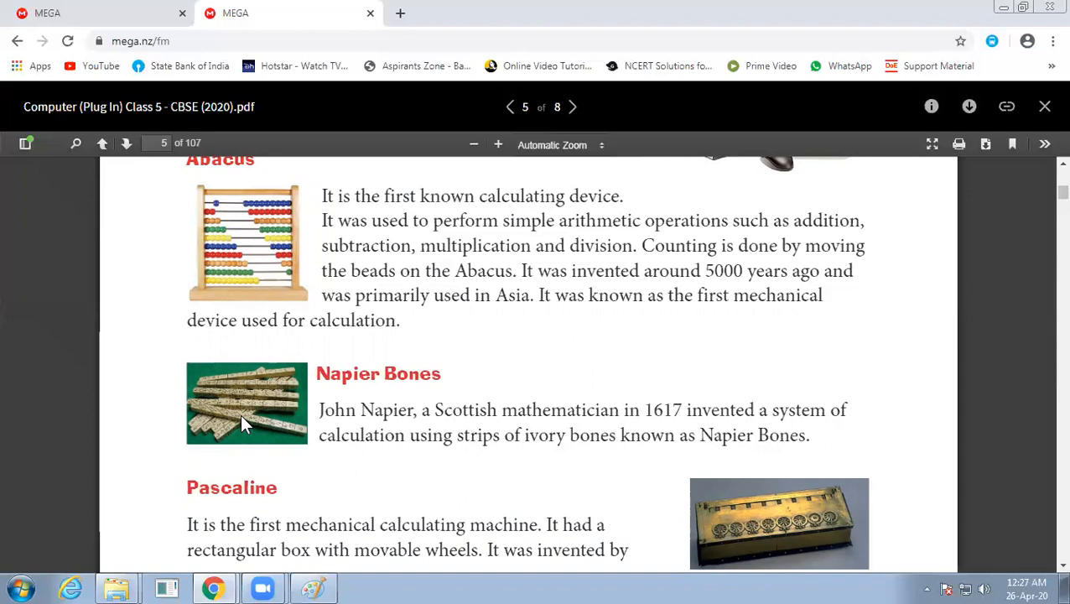
Scroll to the page 5–6 break, where Pascaline continues with Blaise Pascal in 1641
{"action": "scroll", "scroll_direction": "down", "scroll_amount": 3}
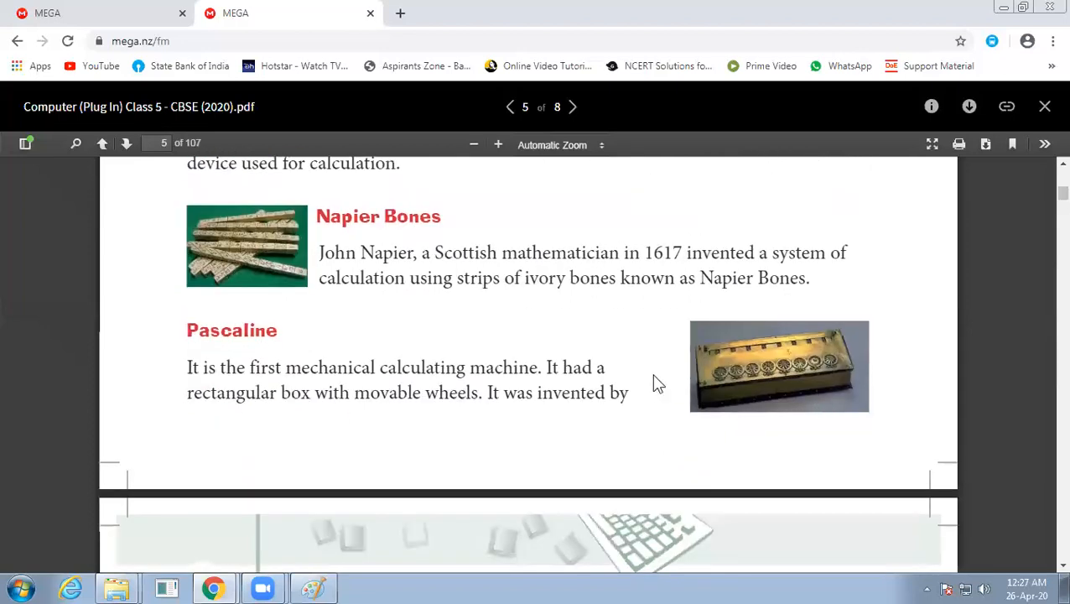
{"action": "mouse_move", "coordinate": [705, 385]}
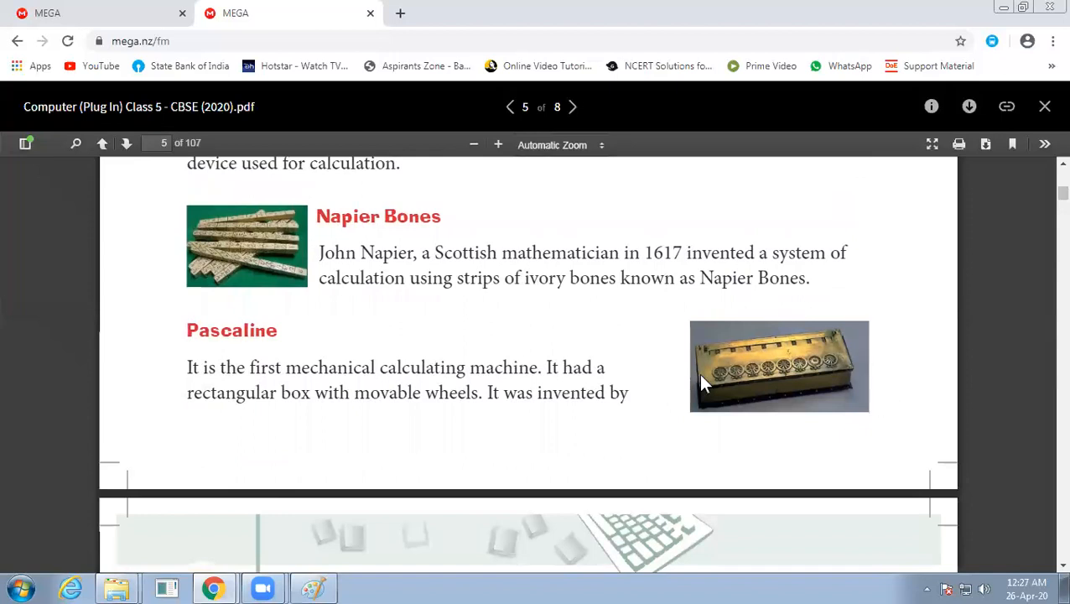
{"action": "mouse_move", "coordinate": [812, 350]}
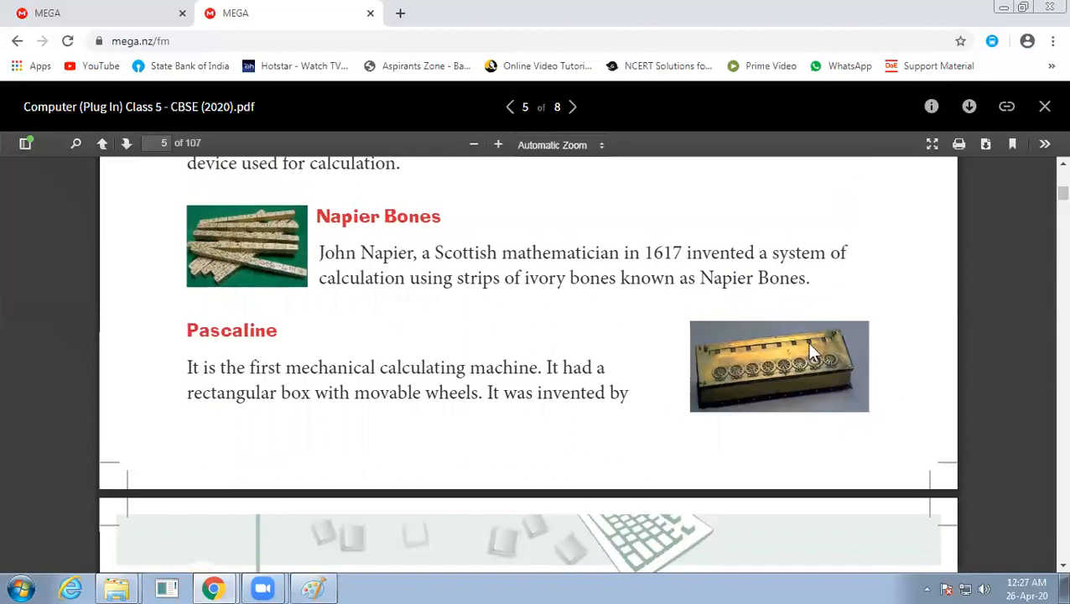
{"action": "mouse_move", "coordinate": [689, 404]}
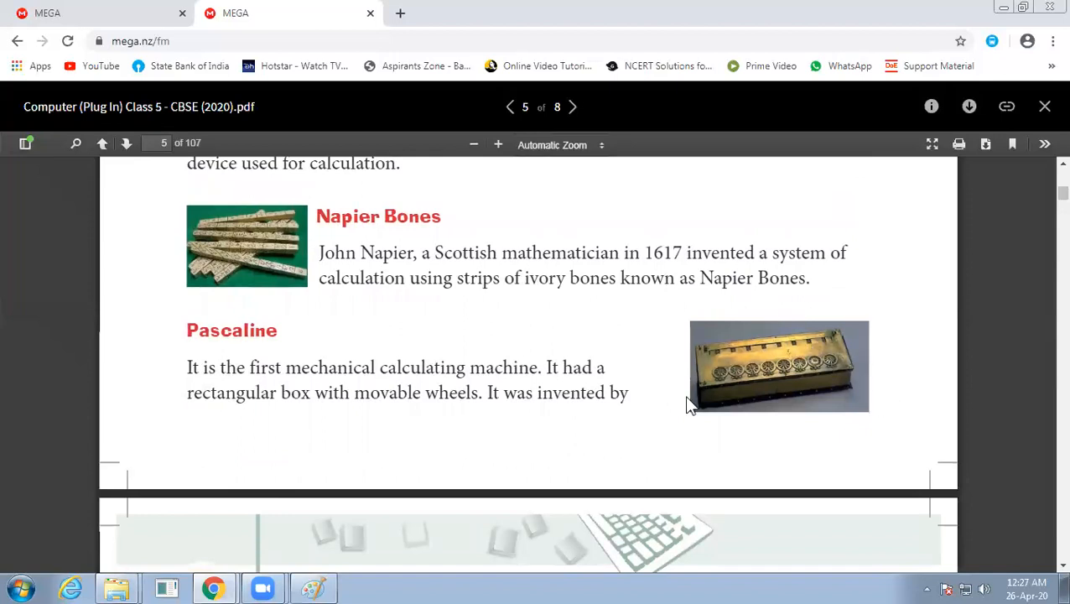
{"action": "scroll", "scroll_direction": "up", "scroll_amount": 3}
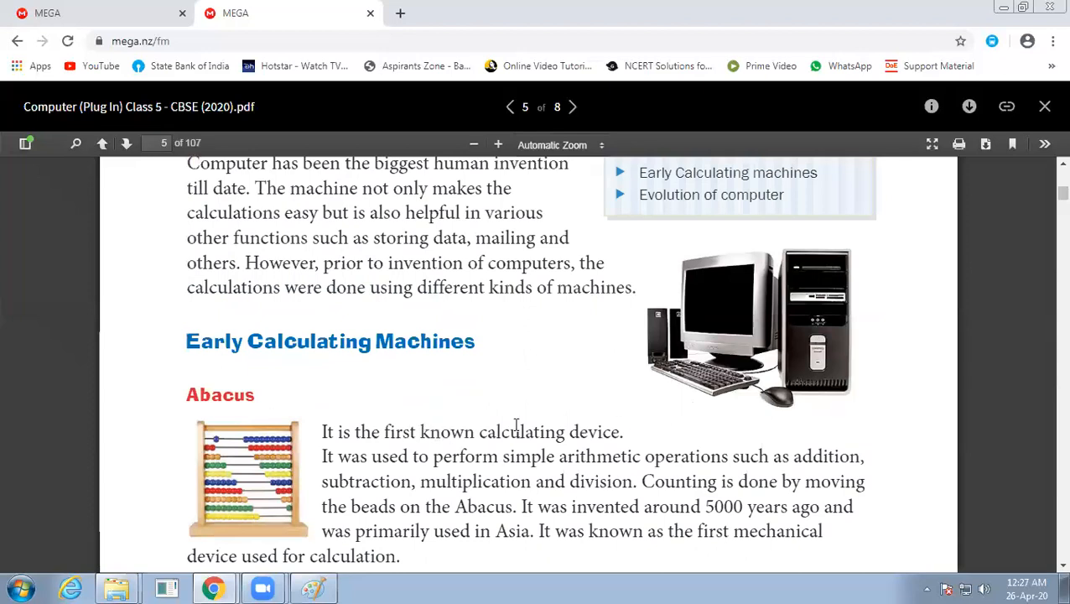
{"action": "scroll", "scroll_direction": "down", "scroll_amount": 3}
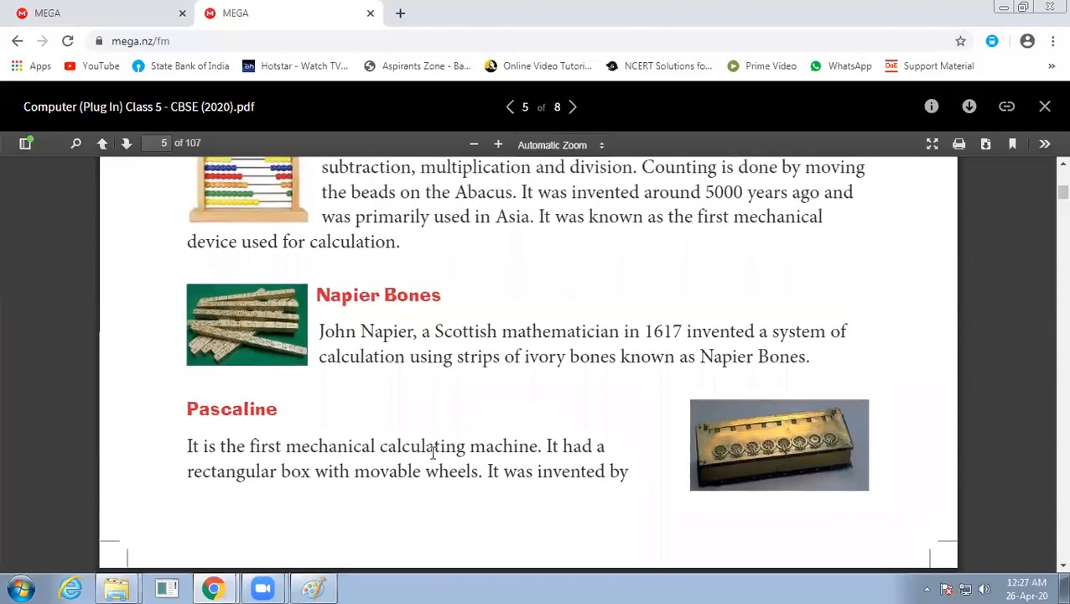
{"action": "mouse_move", "coordinate": [345, 453]}
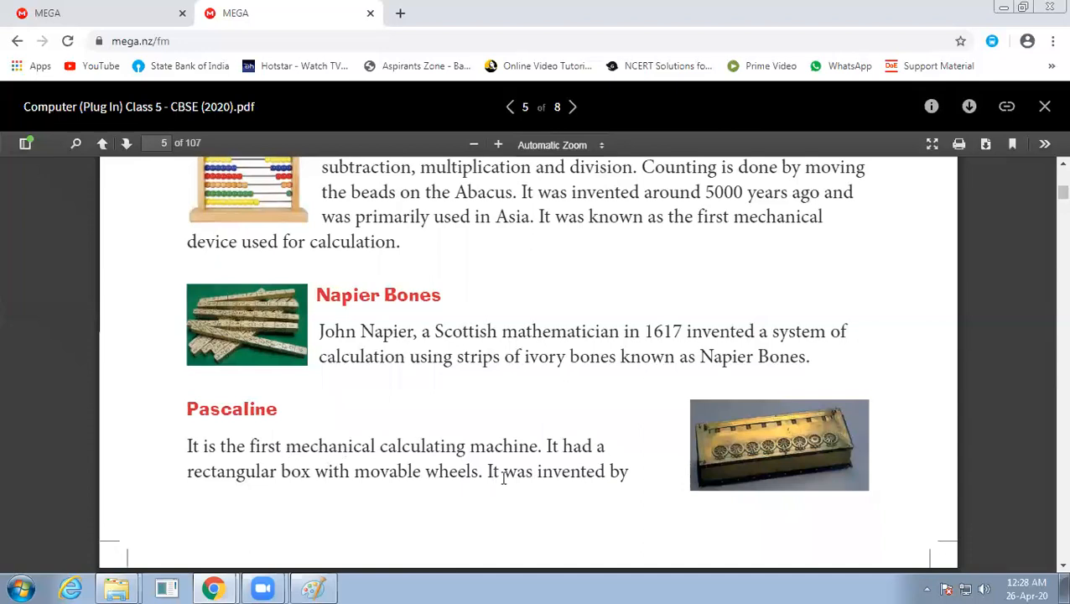
{"action": "scroll", "scroll_direction": "down", "scroll_amount": 3}
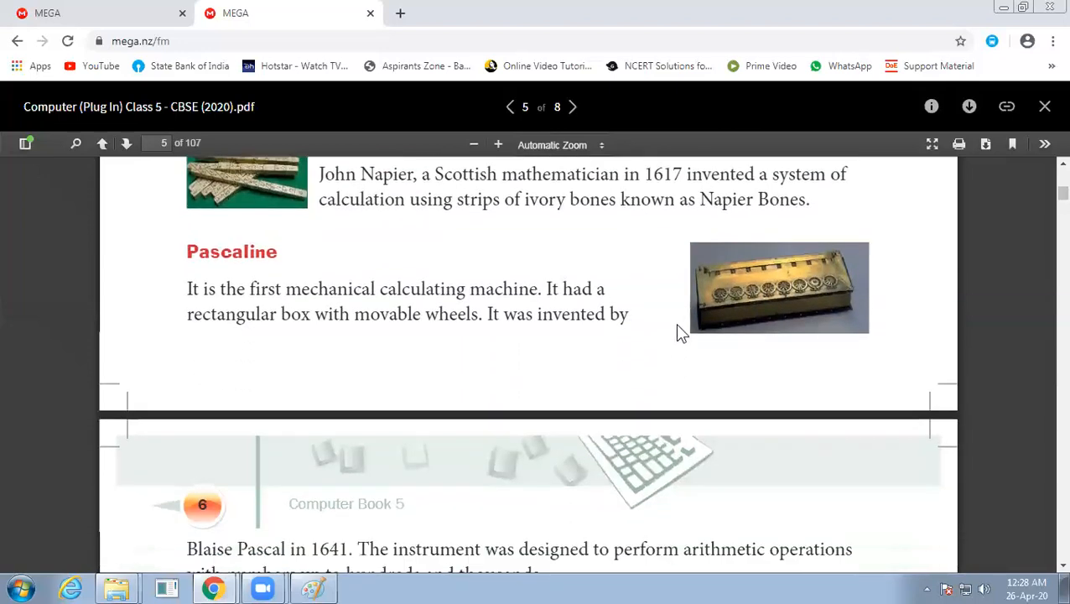
{"action": "mouse_move", "coordinate": [809, 285]}
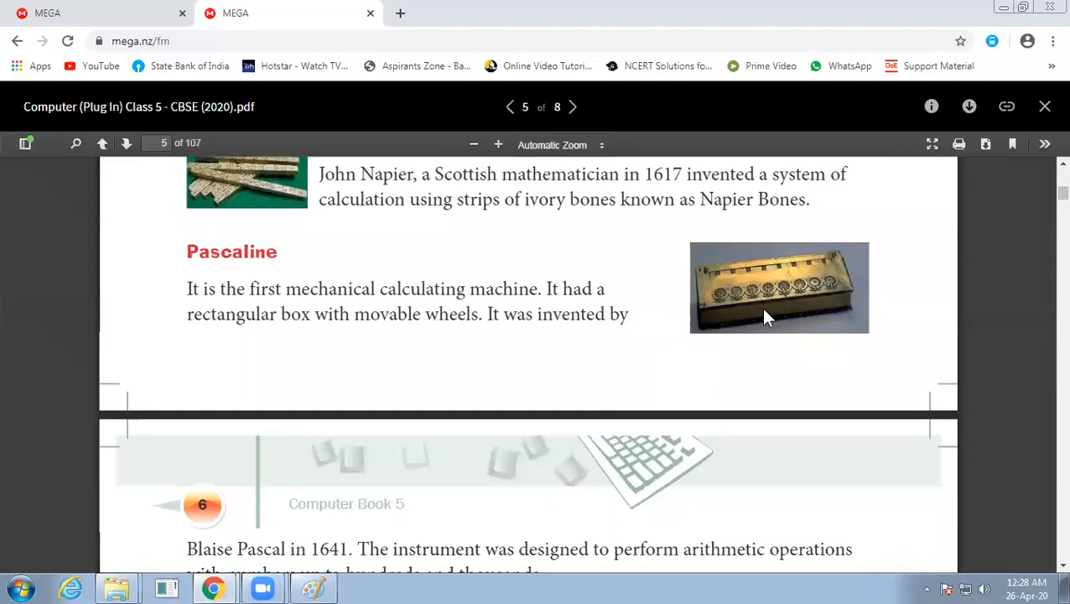
{"action": "mouse_move", "coordinate": [562, 460]}
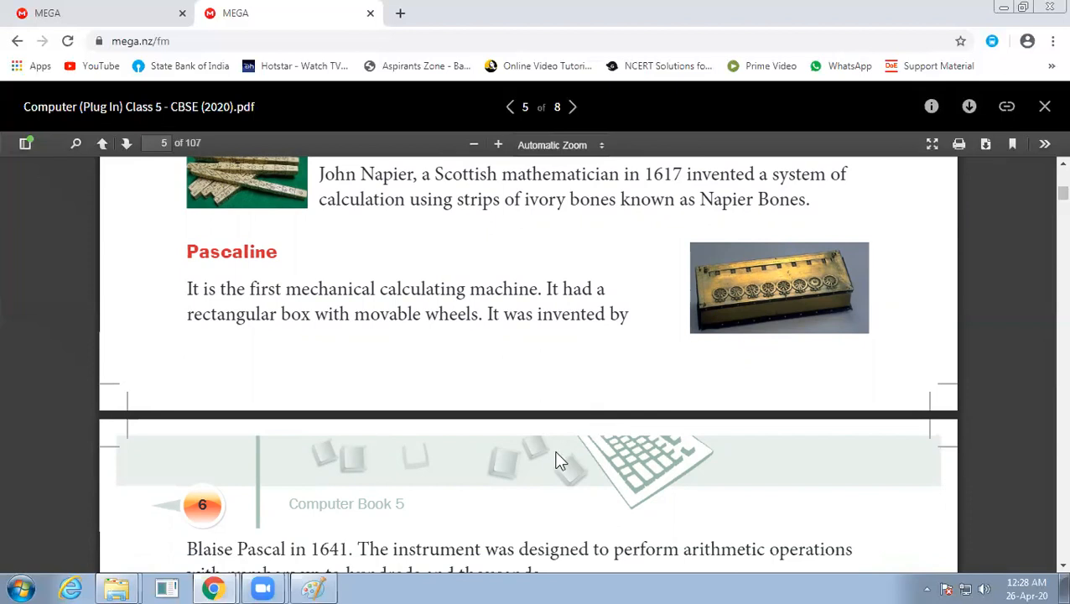
{"action": "mouse_move", "coordinate": [350, 546]}
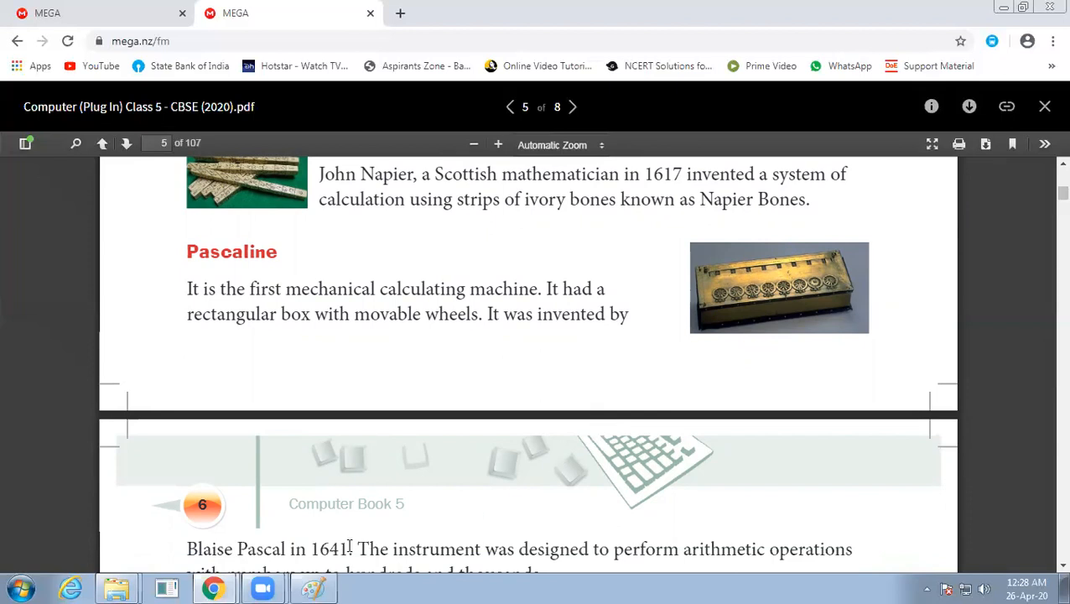
Scroll through the Difference Engine to the Analytical Engine section on page 6
{"action": "scroll", "scroll_direction": "down", "scroll_amount": 3}
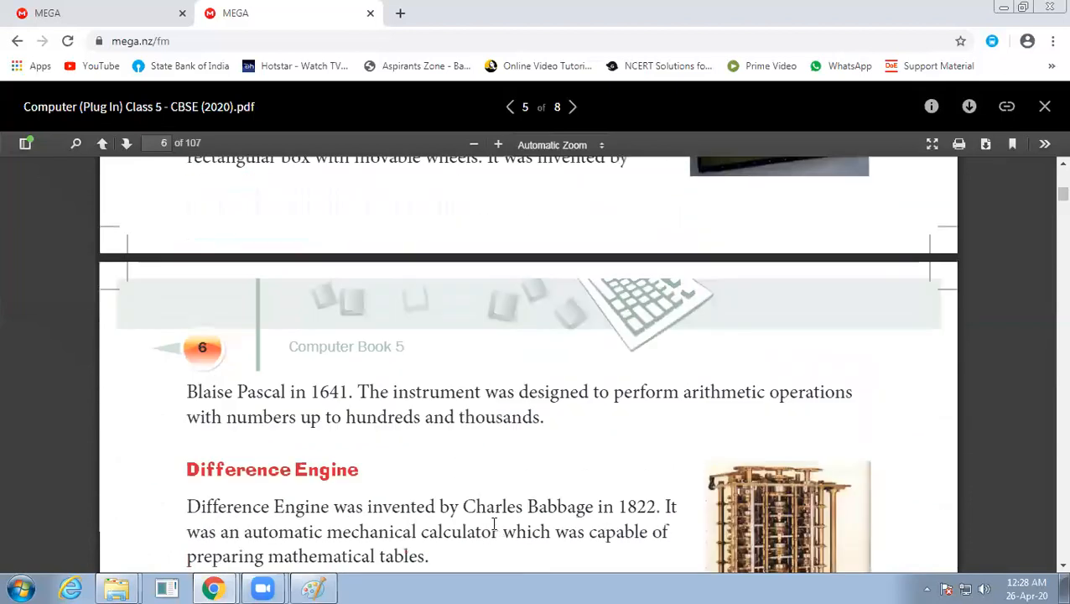
{"action": "mouse_move", "coordinate": [644, 417]}
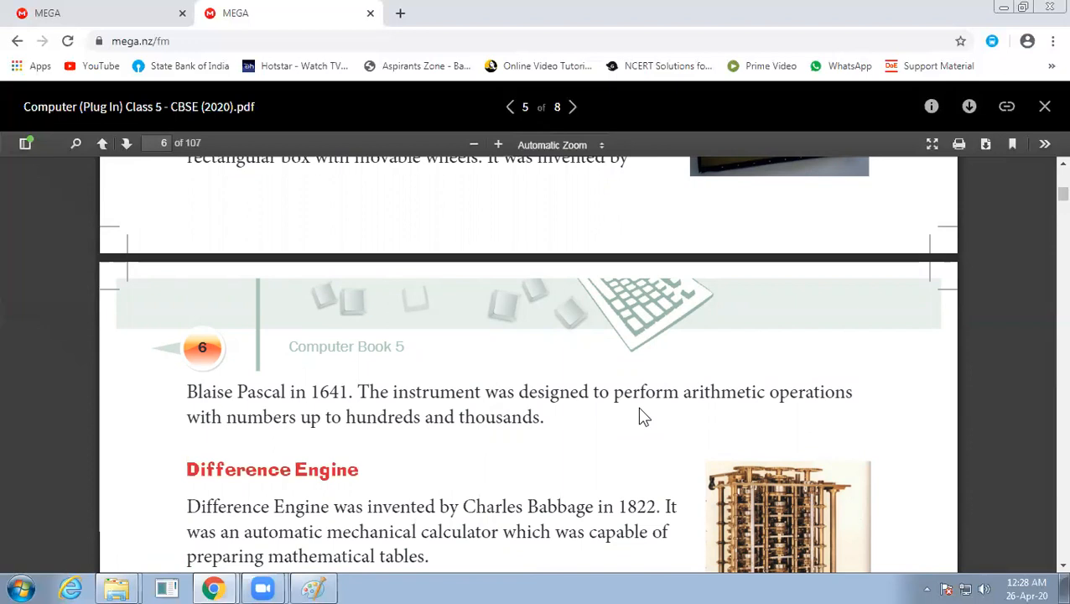
{"action": "scroll", "scroll_direction": "down", "scroll_amount": 3}
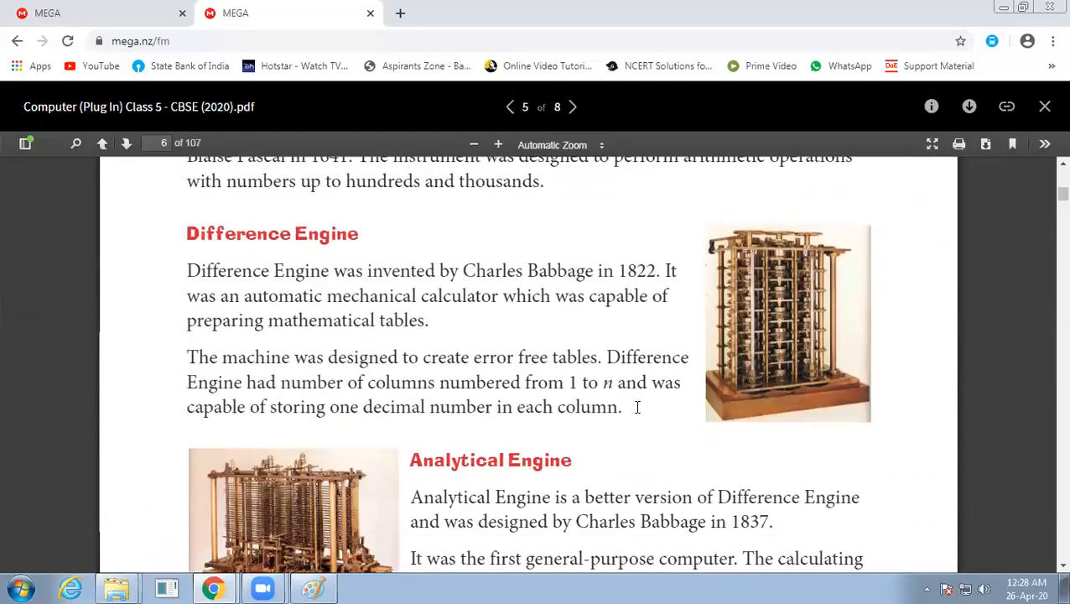
{"action": "mouse_move", "coordinate": [588, 442]}
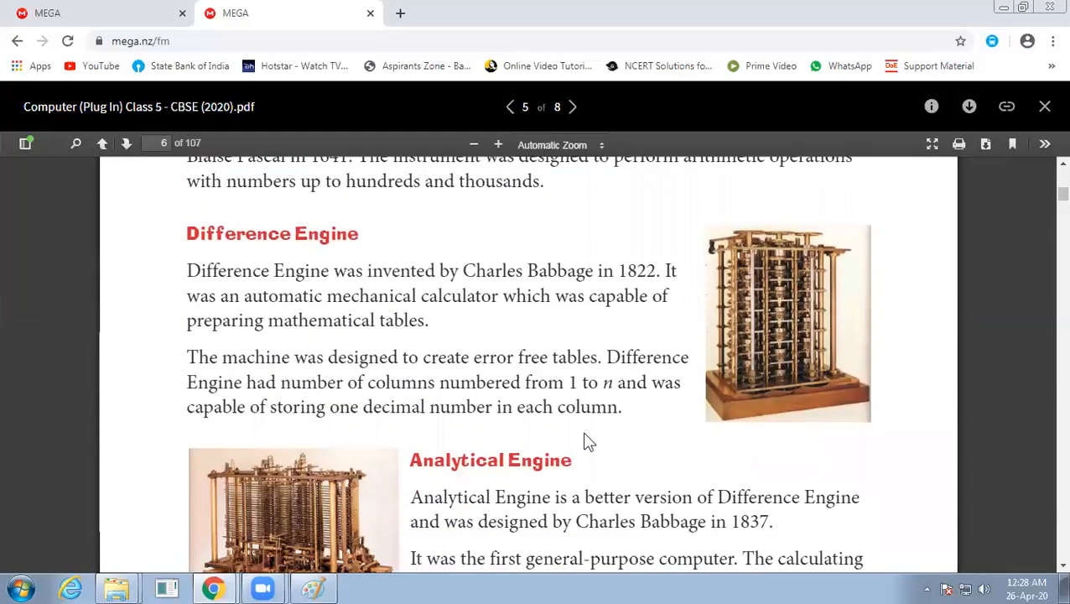
{"action": "scroll", "scroll_direction": "down", "scroll_amount": 3}
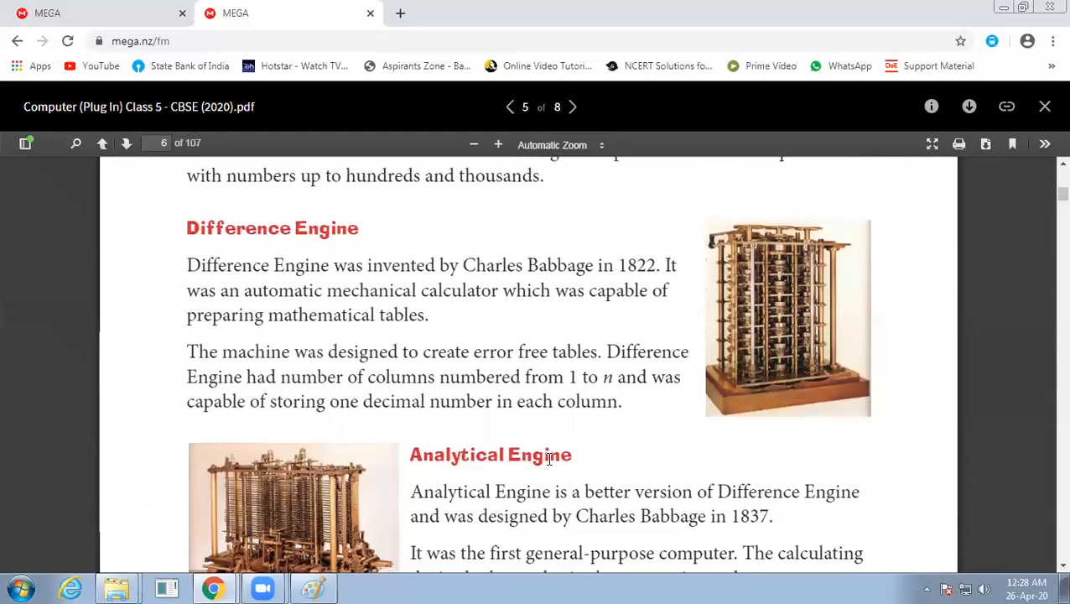
{"action": "scroll", "scroll_direction": "up", "scroll_amount": 3}
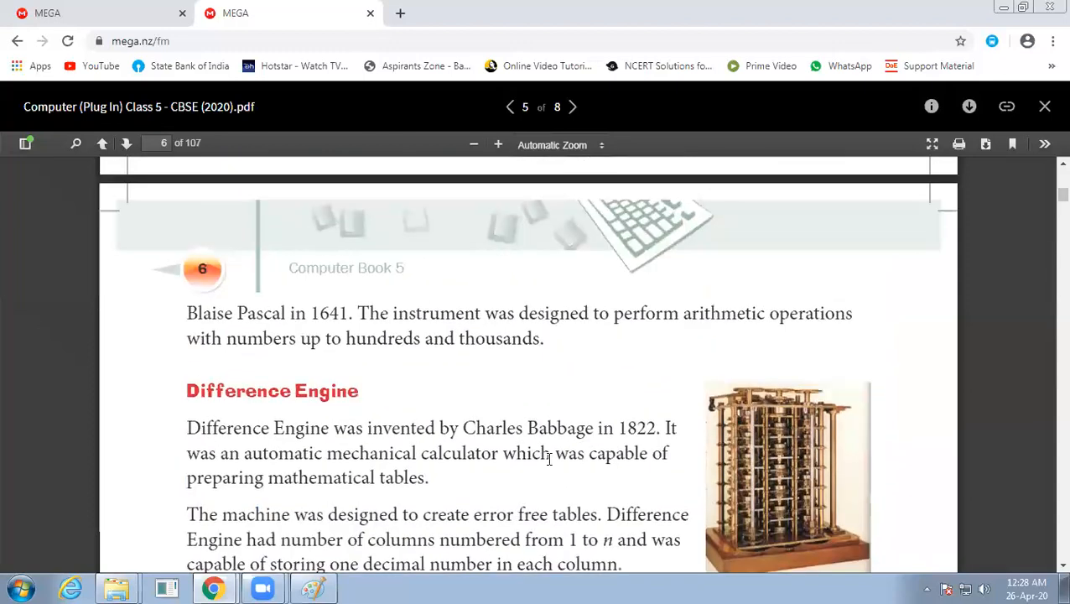
{"action": "scroll", "scroll_direction": "down", "scroll_amount": 3}
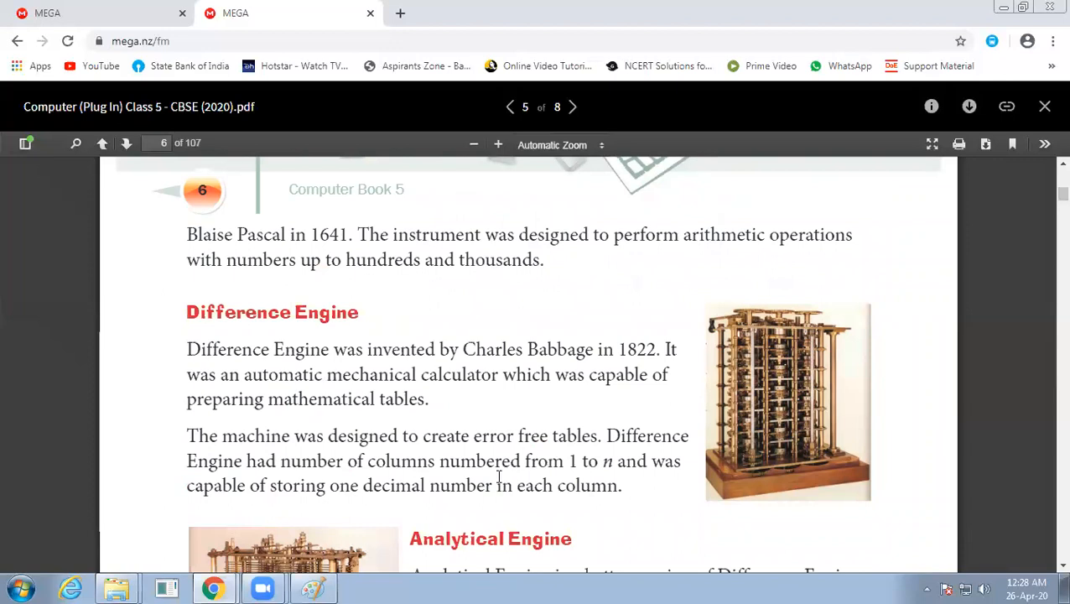
{"action": "mouse_move", "coordinate": [313, 387]}
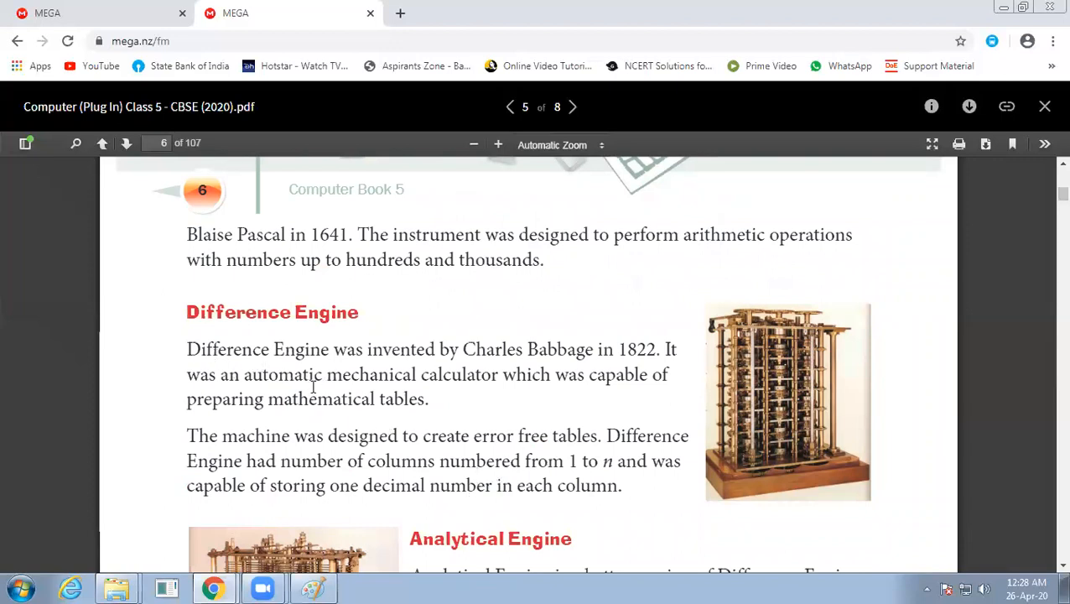
{"action": "mouse_move", "coordinate": [688, 360]}
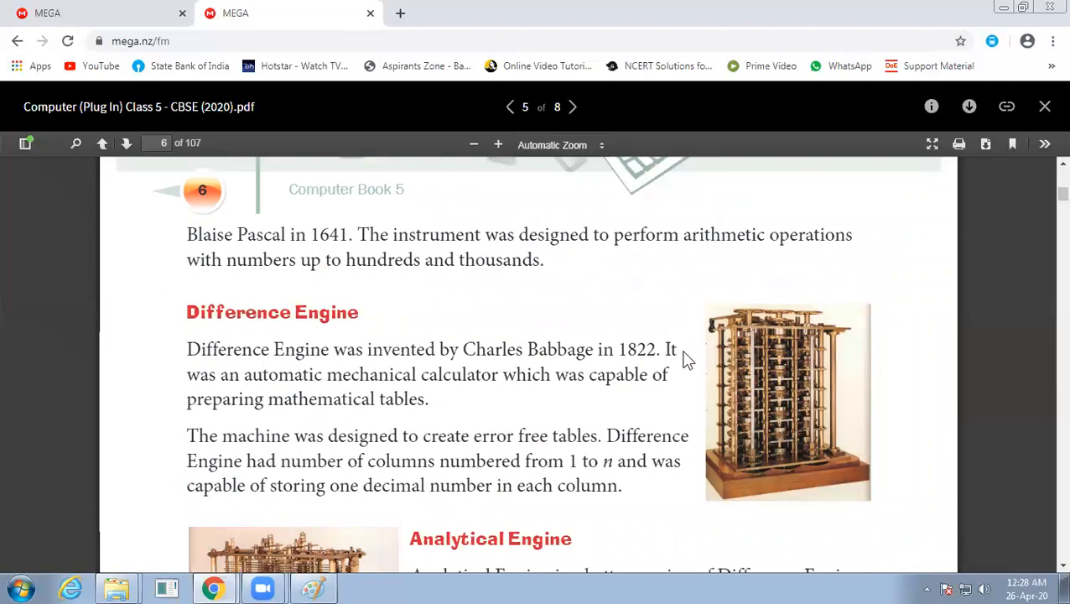
{"action": "scroll", "scroll_direction": "up", "scroll_amount": 3}
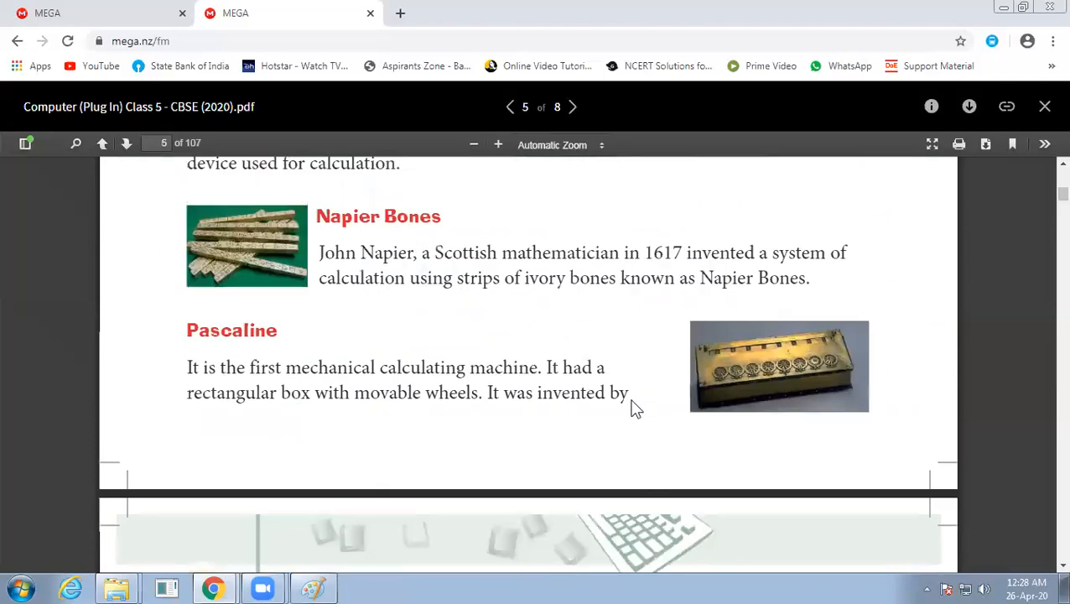
{"action": "scroll", "scroll_direction": "down", "scroll_amount": 3}
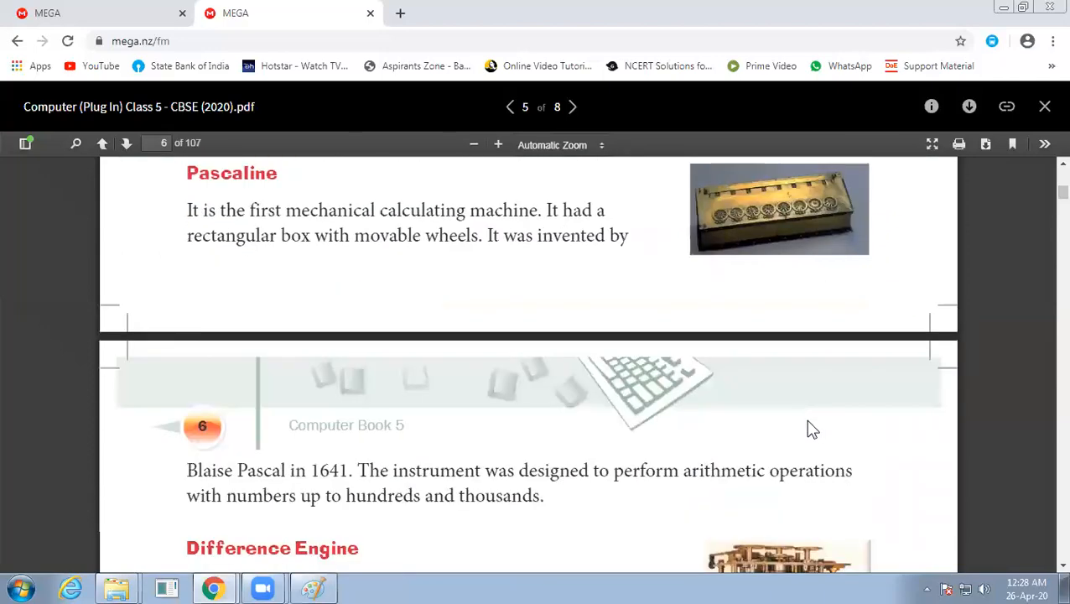
{"action": "scroll", "scroll_direction": "down", "scroll_amount": 3}
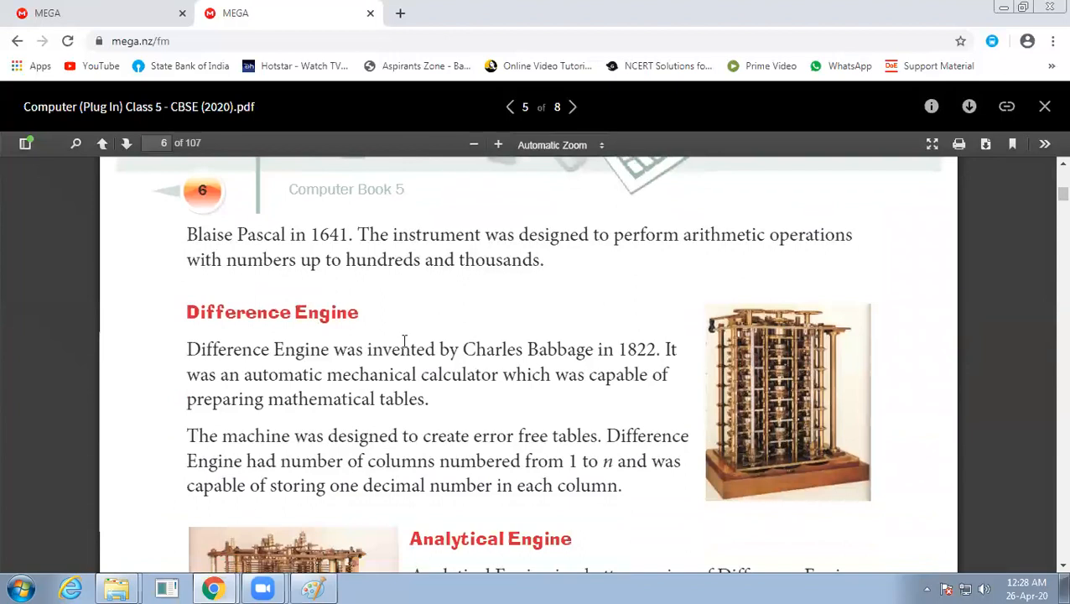
{"action": "mouse_move", "coordinate": [702, 476]}
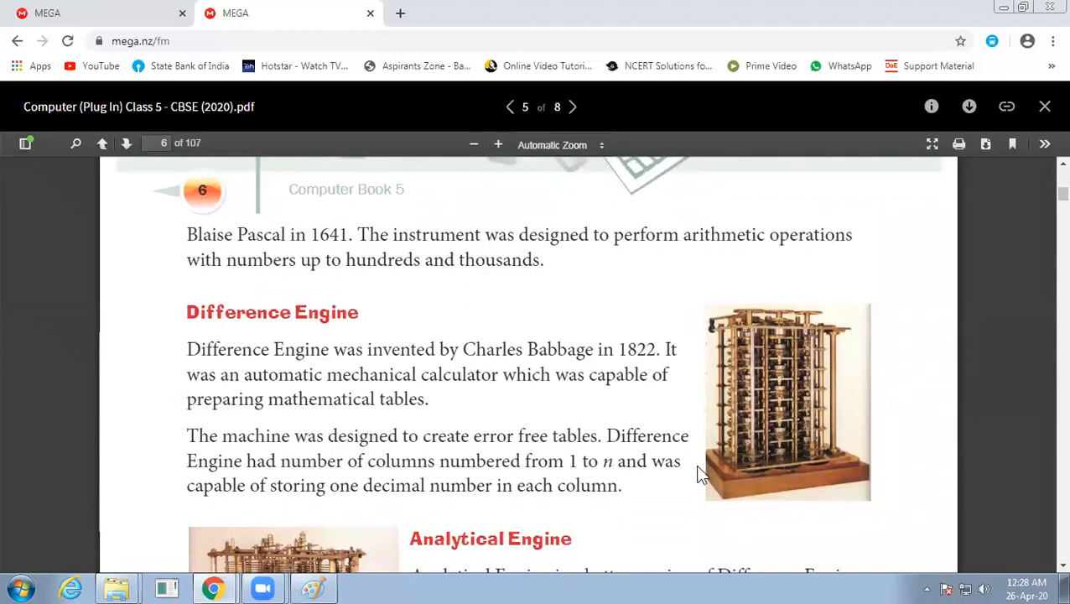
{"action": "mouse_move", "coordinate": [671, 367]}
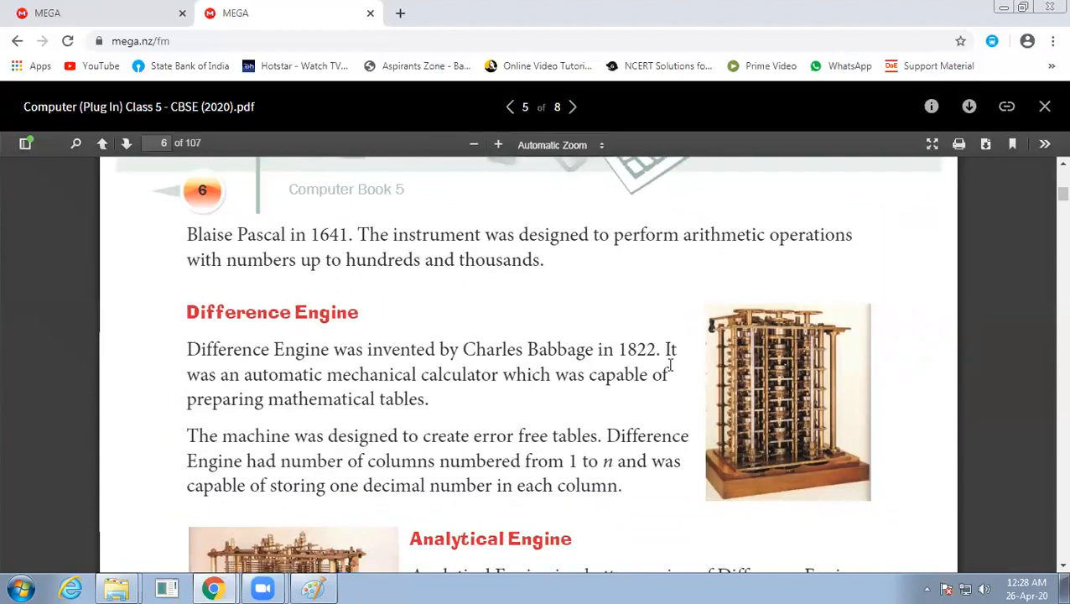
{"action": "mouse_move", "coordinate": [680, 399]}
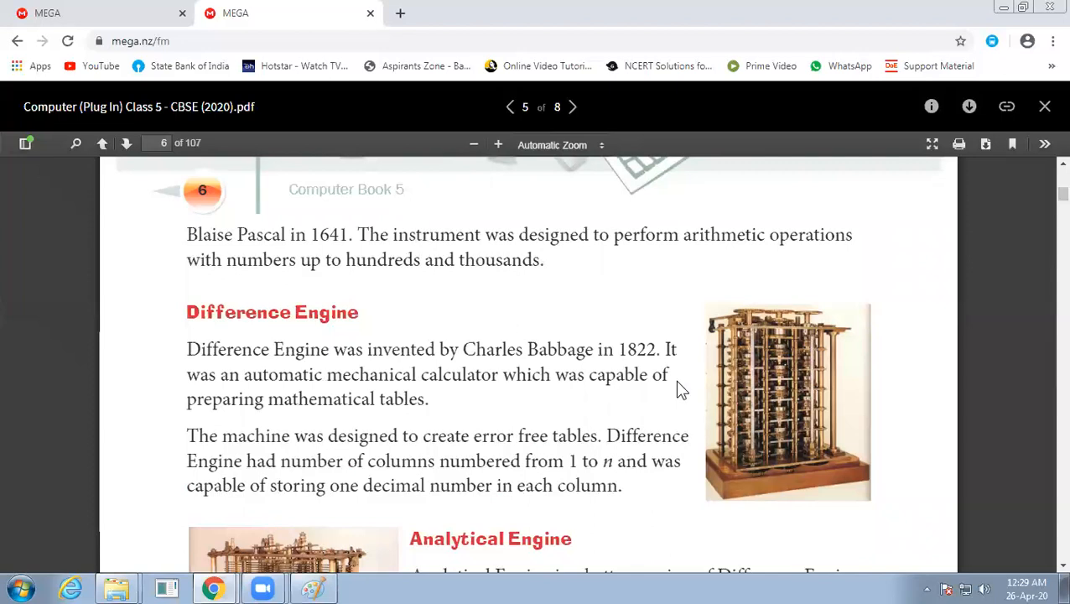
{"action": "mouse_move", "coordinate": [659, 375]}
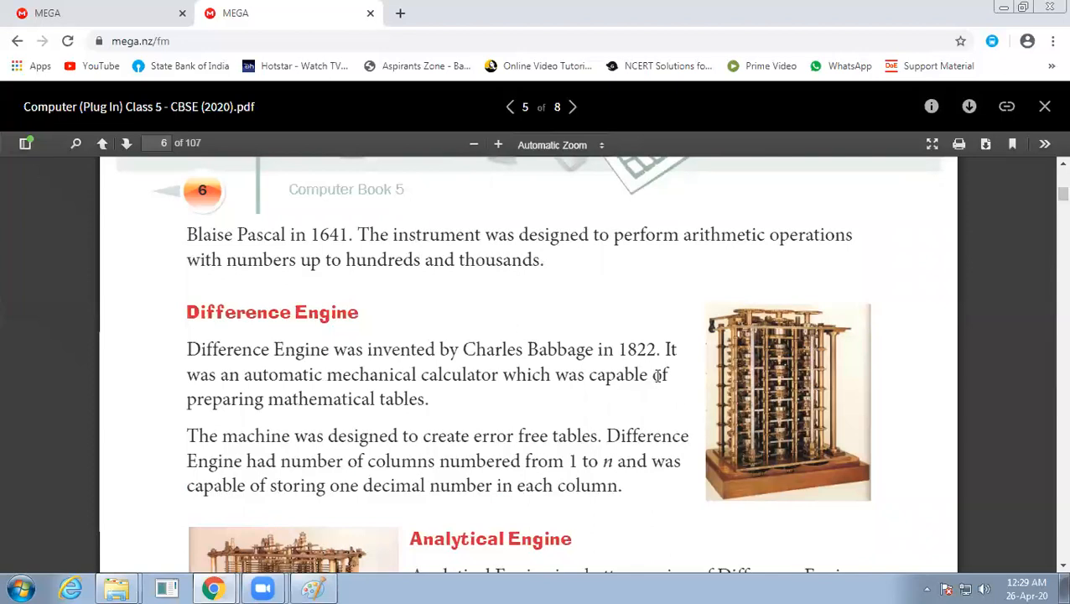
{"action": "scroll", "scroll_direction": "down", "scroll_amount": 3}
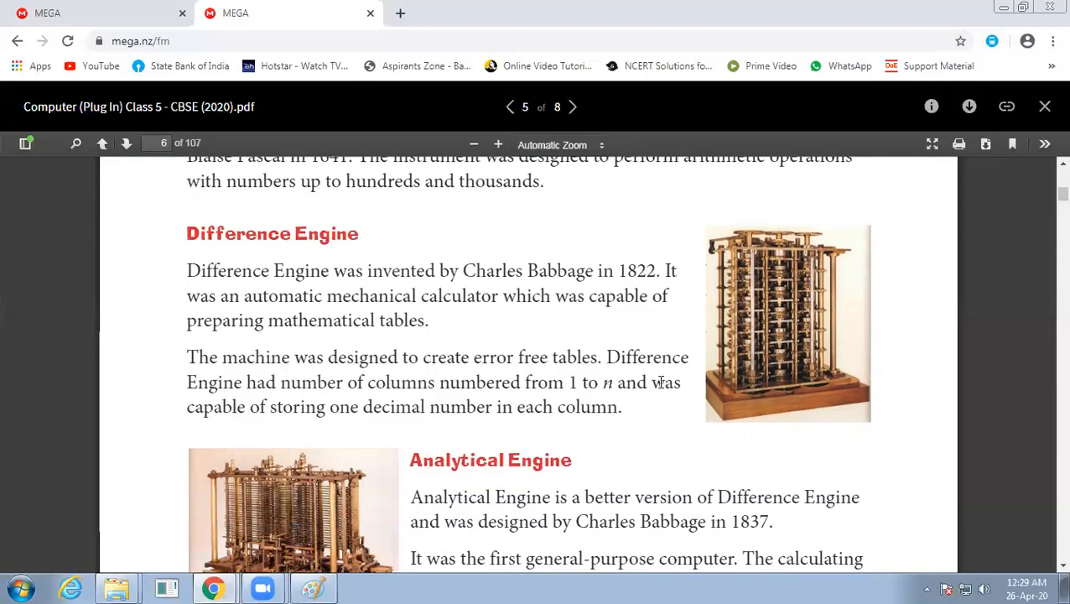
{"action": "mouse_move", "coordinate": [808, 281]}
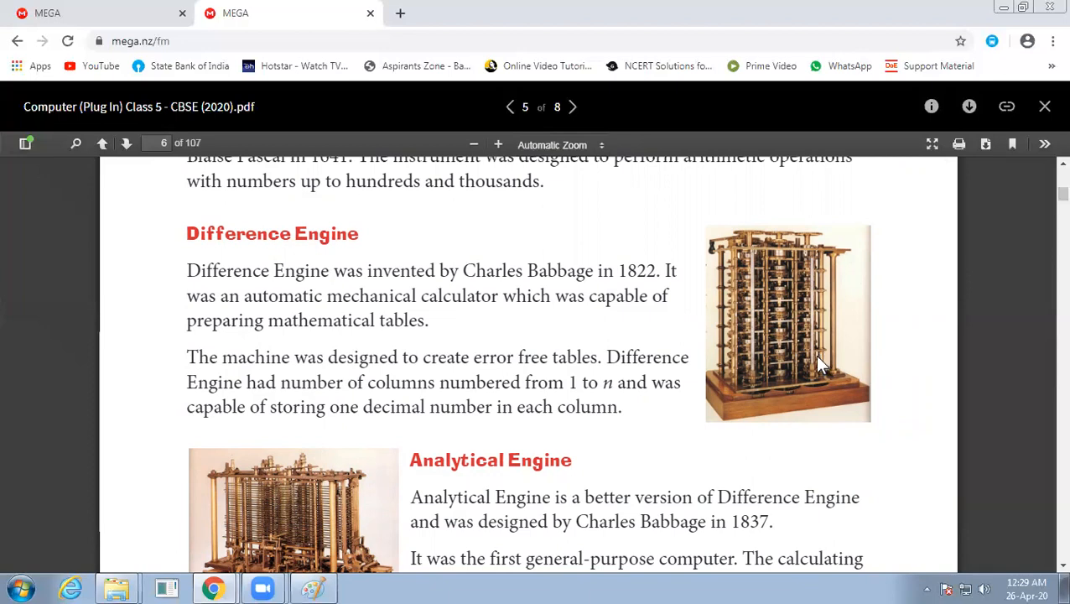
{"action": "mouse_move", "coordinate": [720, 235]}
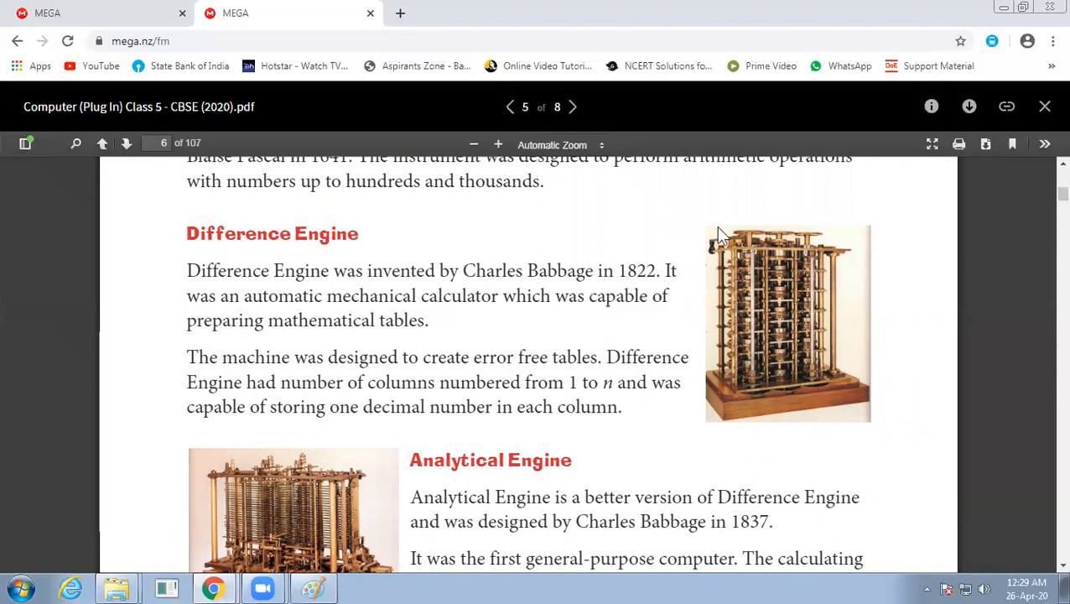
{"action": "mouse_move", "coordinate": [797, 301]}
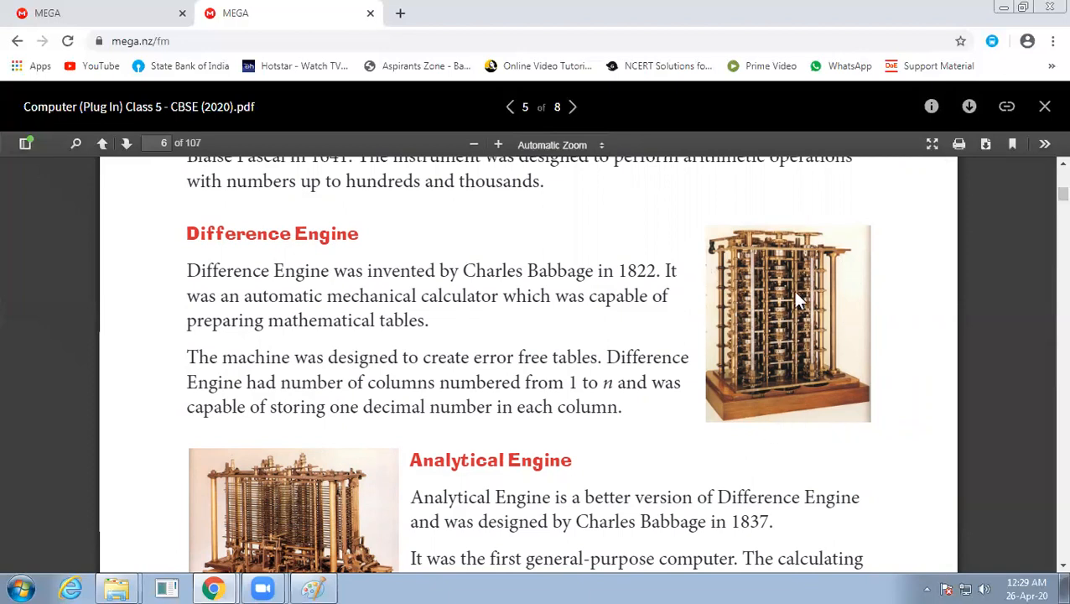
{"action": "mouse_move", "coordinate": [474, 374]}
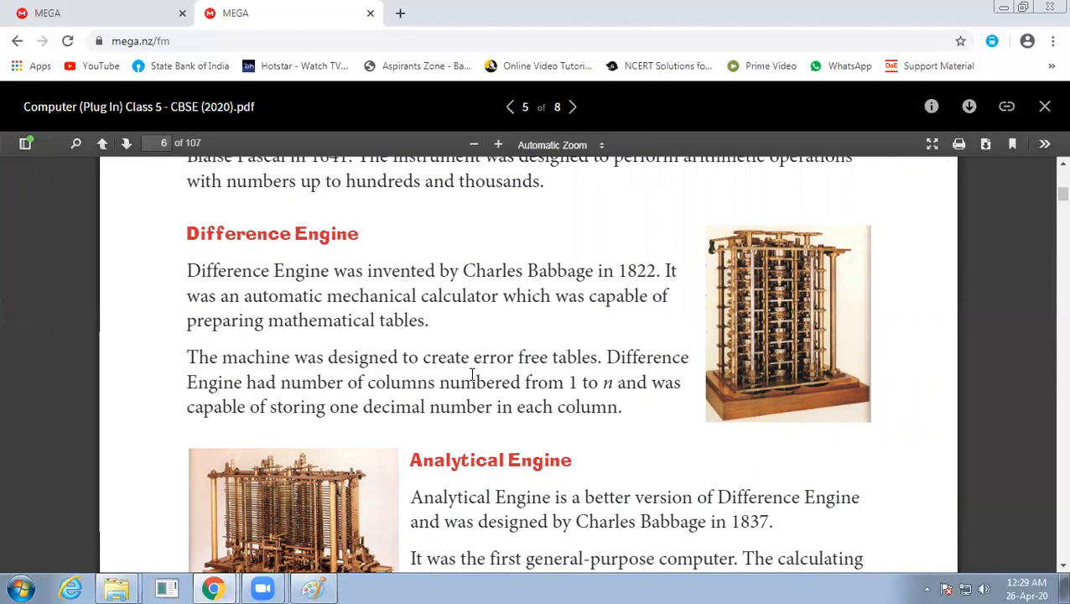
{"action": "mouse_move", "coordinate": [789, 246]}
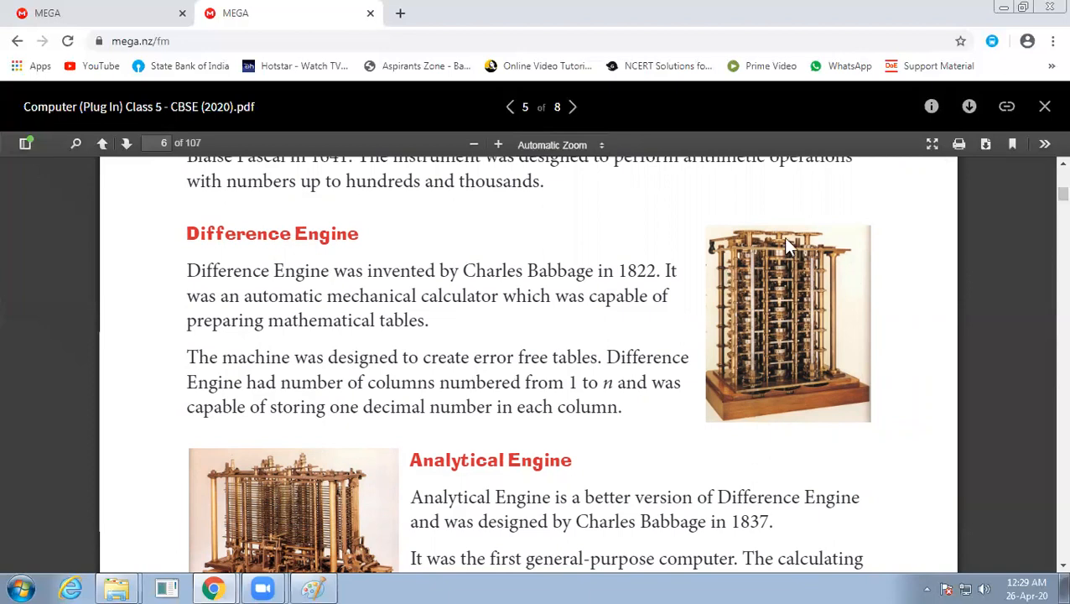
{"action": "mouse_move", "coordinate": [774, 267]}
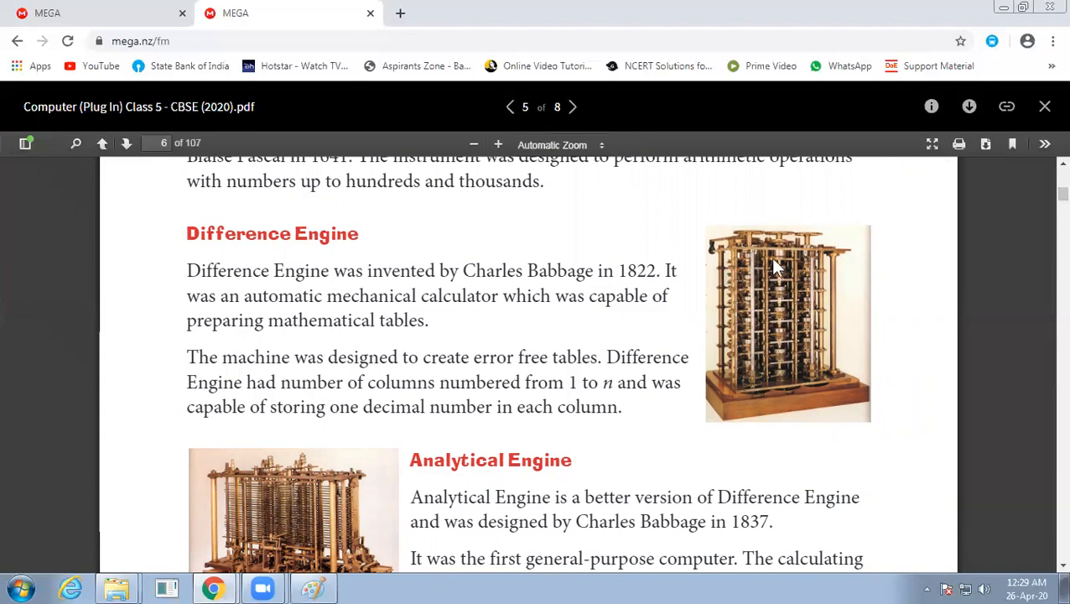
{"action": "mouse_move", "coordinate": [856, 441]}
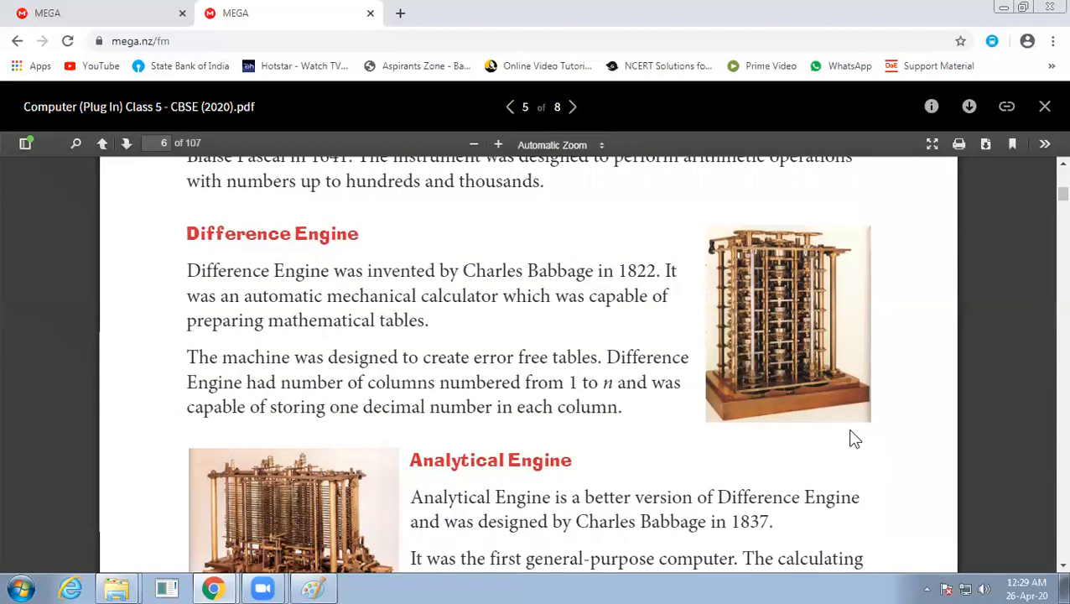
{"action": "mouse_move", "coordinate": [835, 466]}
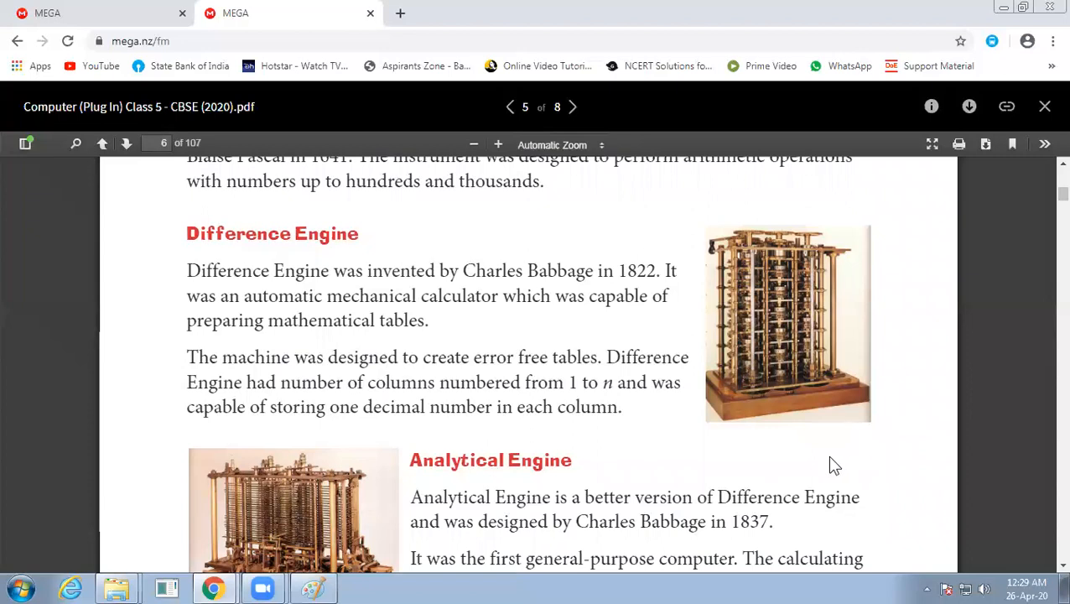
{"action": "mouse_move", "coordinate": [759, 289]}
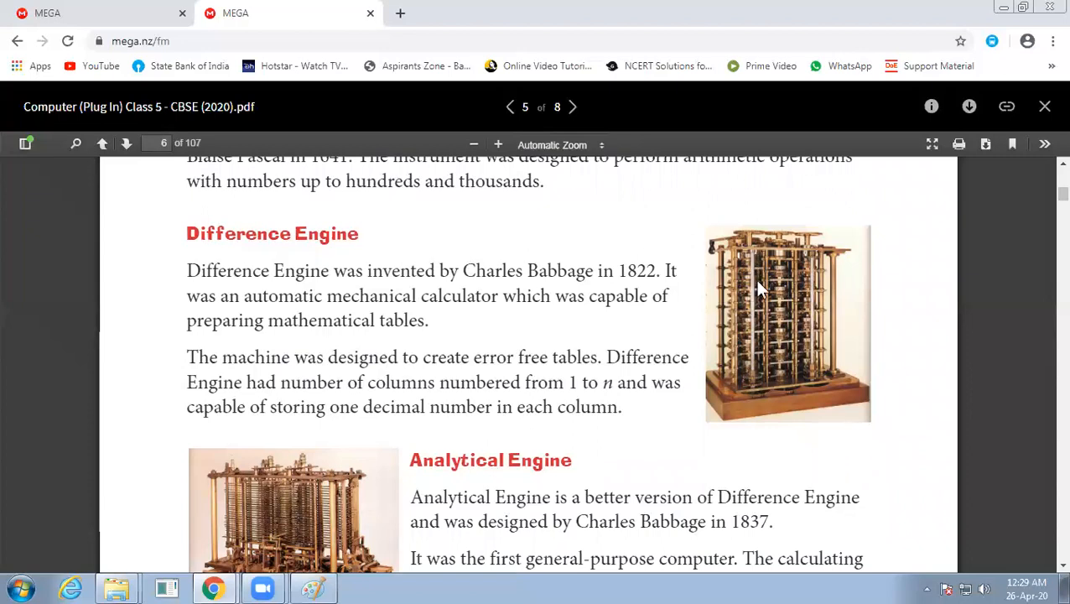
{"action": "mouse_move", "coordinate": [759, 350]}
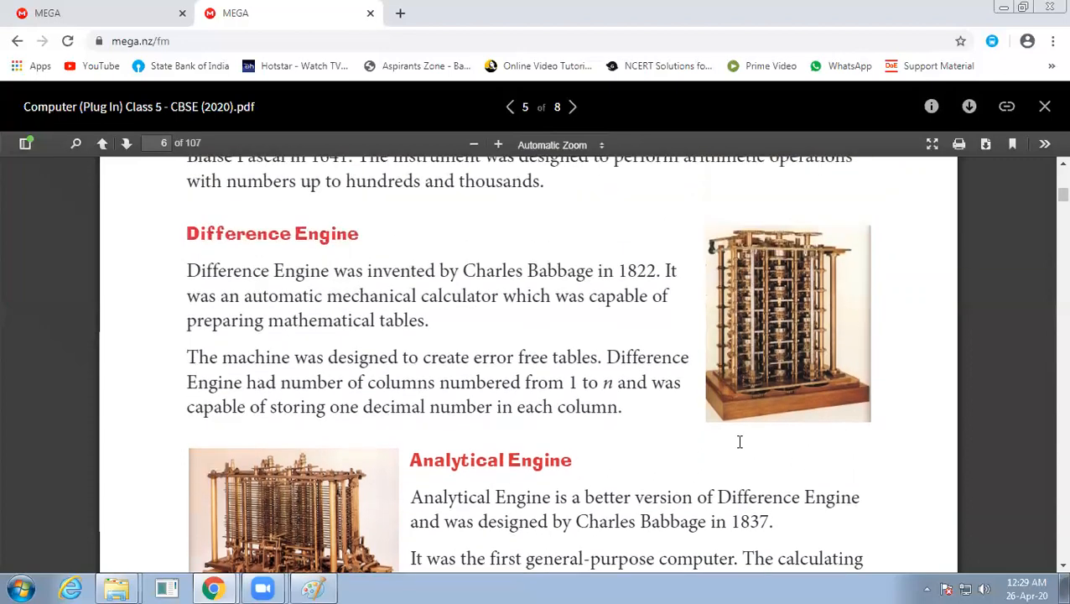
{"action": "scroll", "scroll_direction": "down", "scroll_amount": 3}
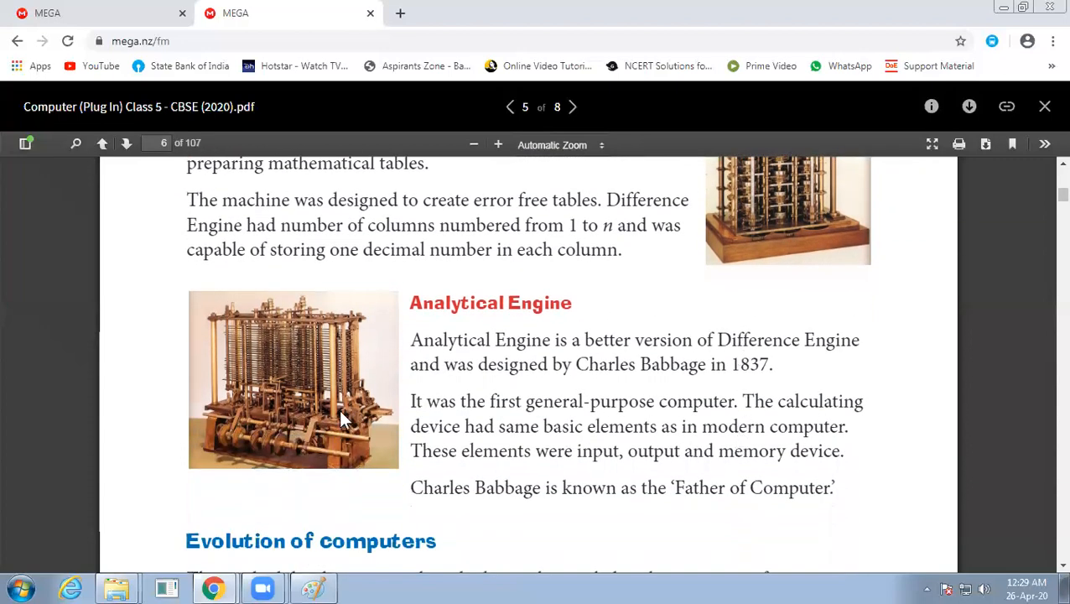
{"action": "mouse_move", "coordinate": [285, 440]}
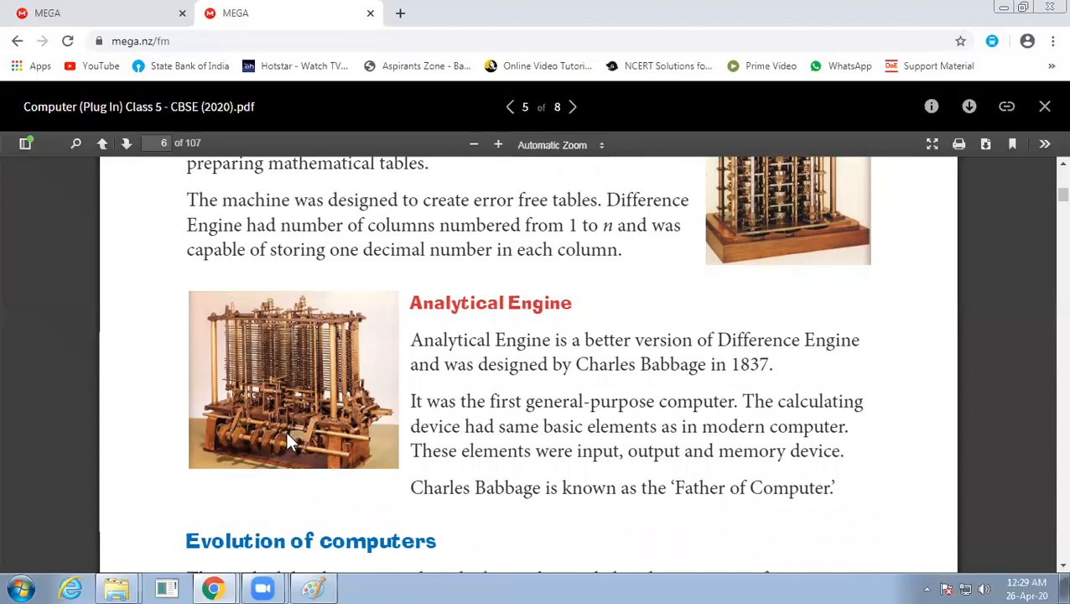
{"action": "mouse_move", "coordinate": [382, 469]}
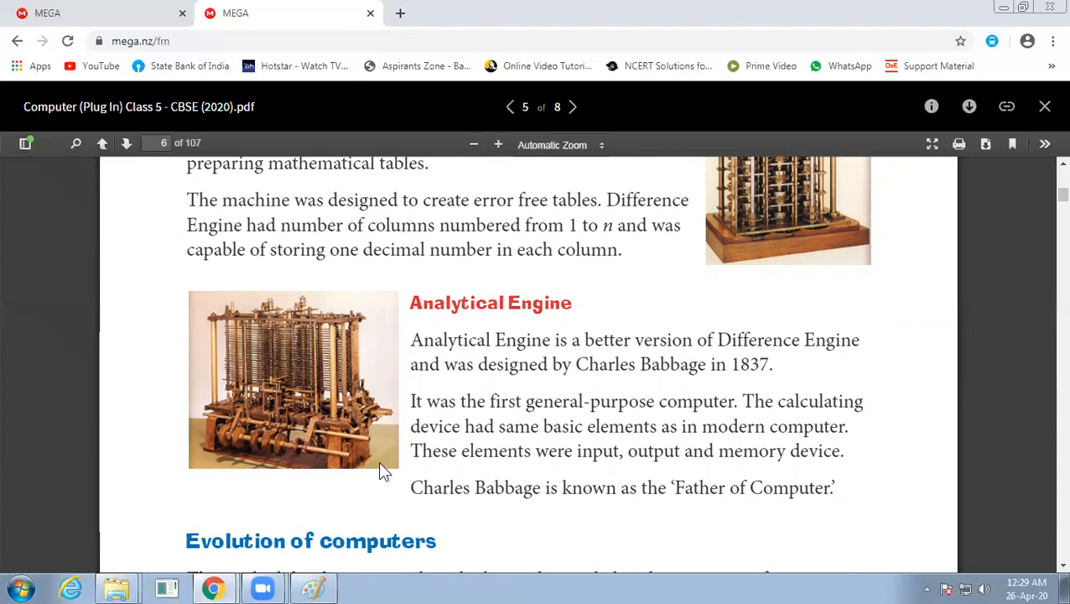
Scroll back to mark the year 1822, then scroll to Evolution of computers
{"action": "scroll", "scroll_direction": "up", "scroll_amount": 3}
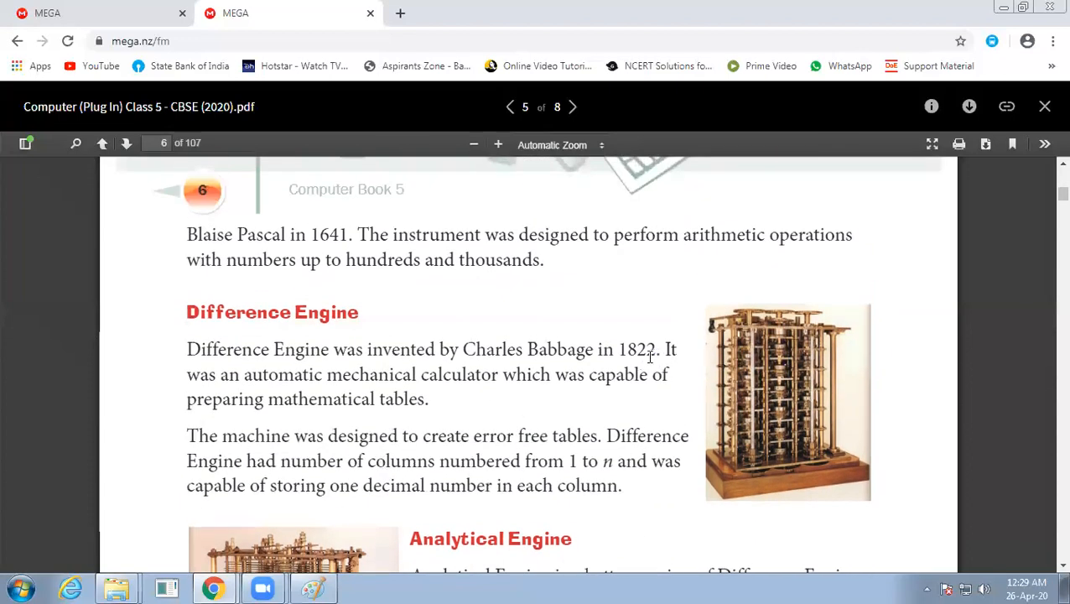
{"action": "double_click", "coordinate": [633, 349]}
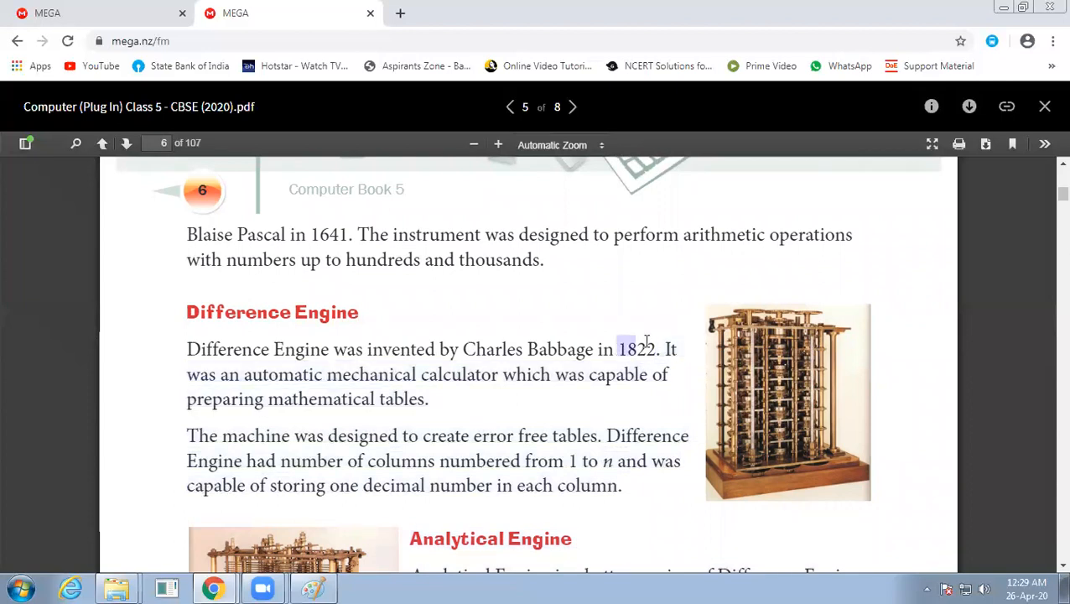
{"action": "scroll", "scroll_direction": "down", "scroll_amount": 3}
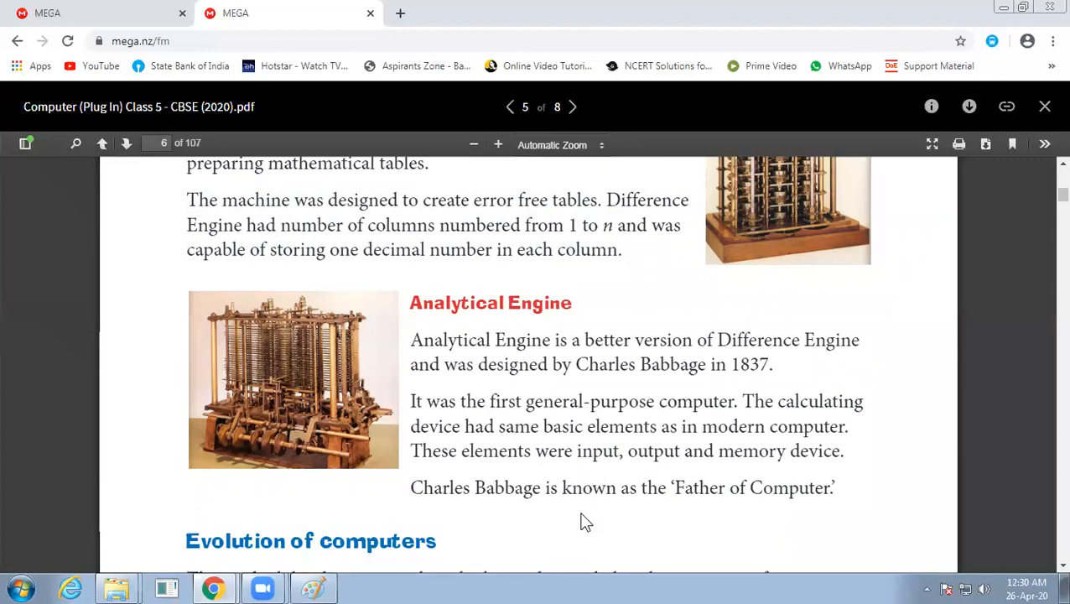
{"action": "mouse_move", "coordinate": [617, 530]}
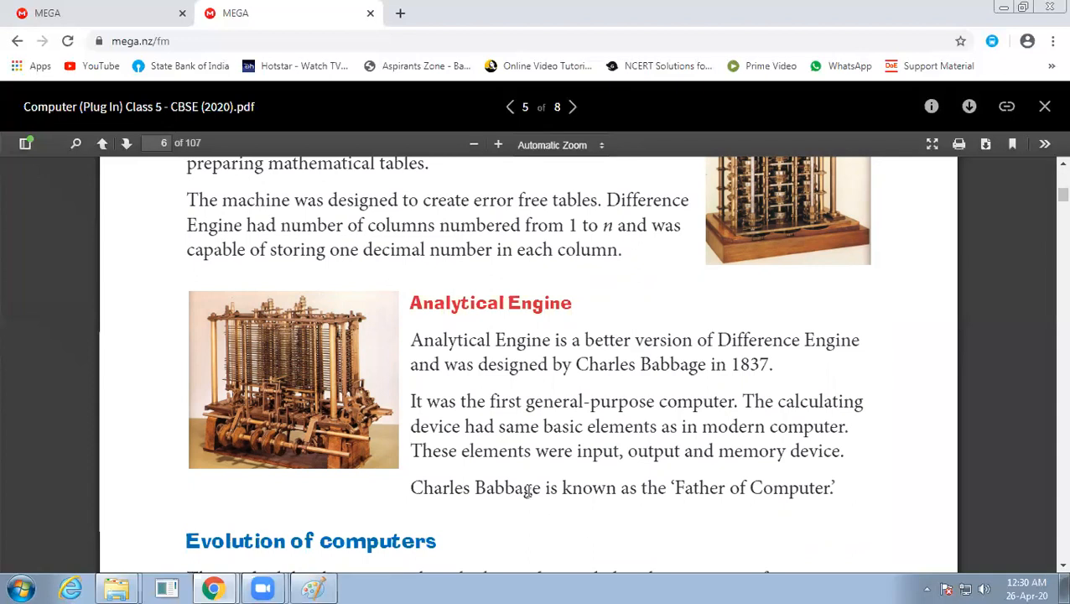
{"action": "mouse_move", "coordinate": [528, 468]}
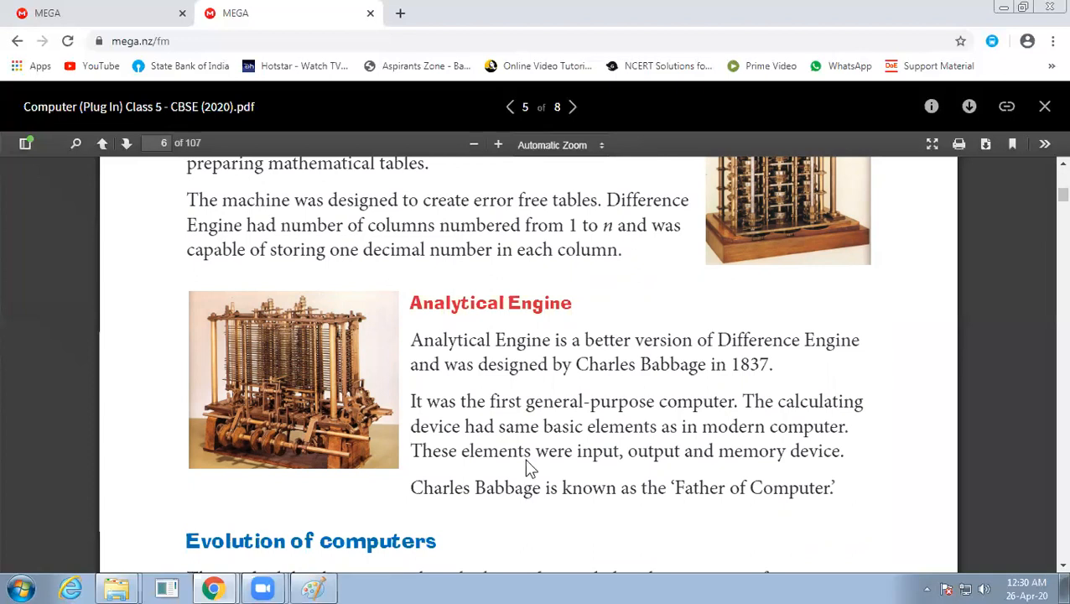
{"action": "mouse_move", "coordinate": [696, 535]}
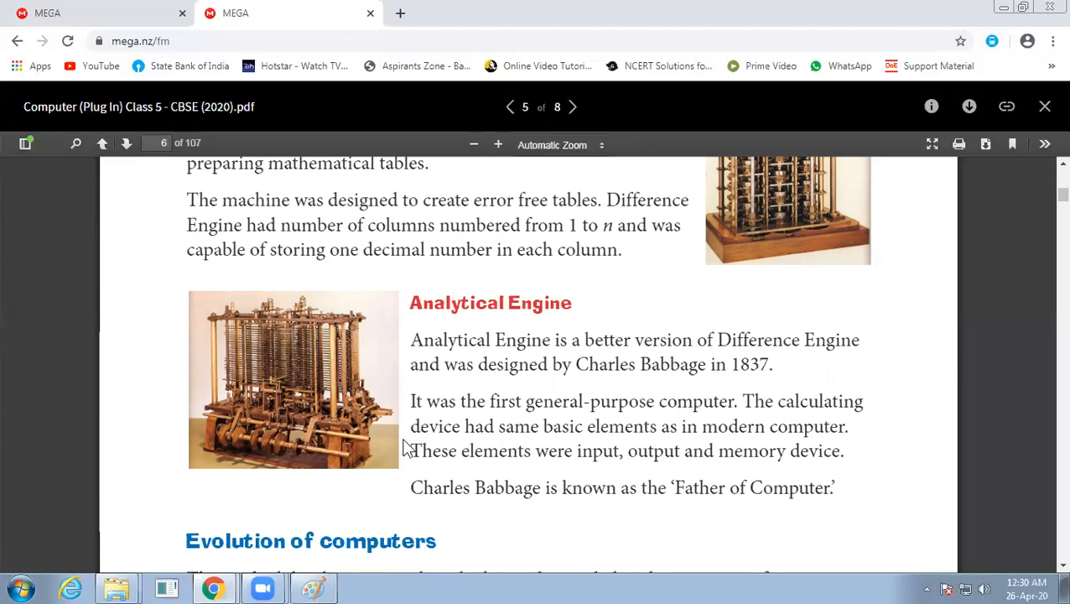
{"action": "mouse_move", "coordinate": [344, 456]}
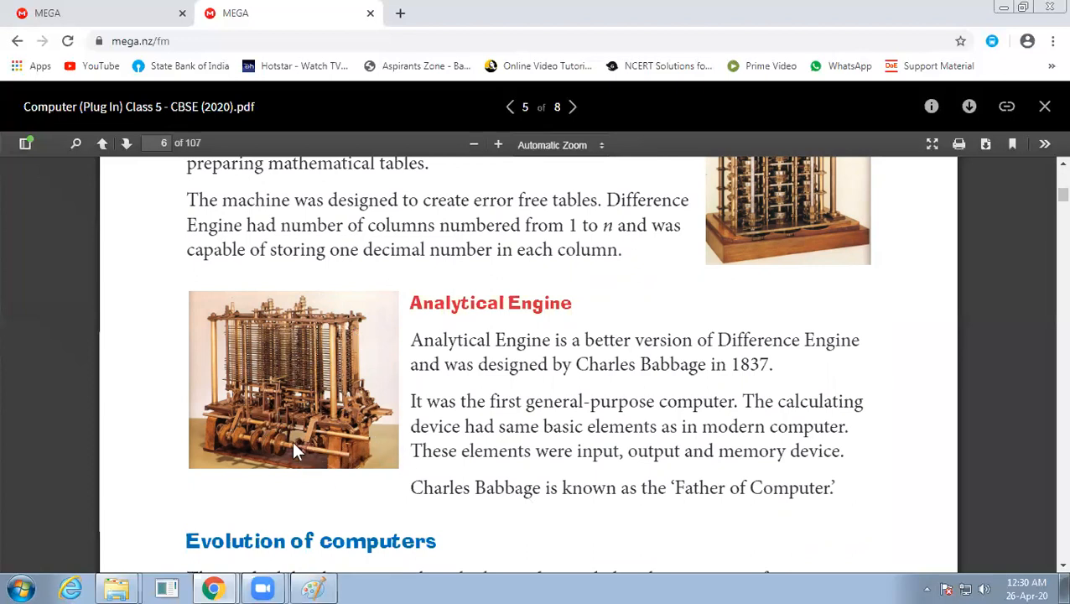
{"action": "scroll", "scroll_direction": "down", "scroll_amount": 3}
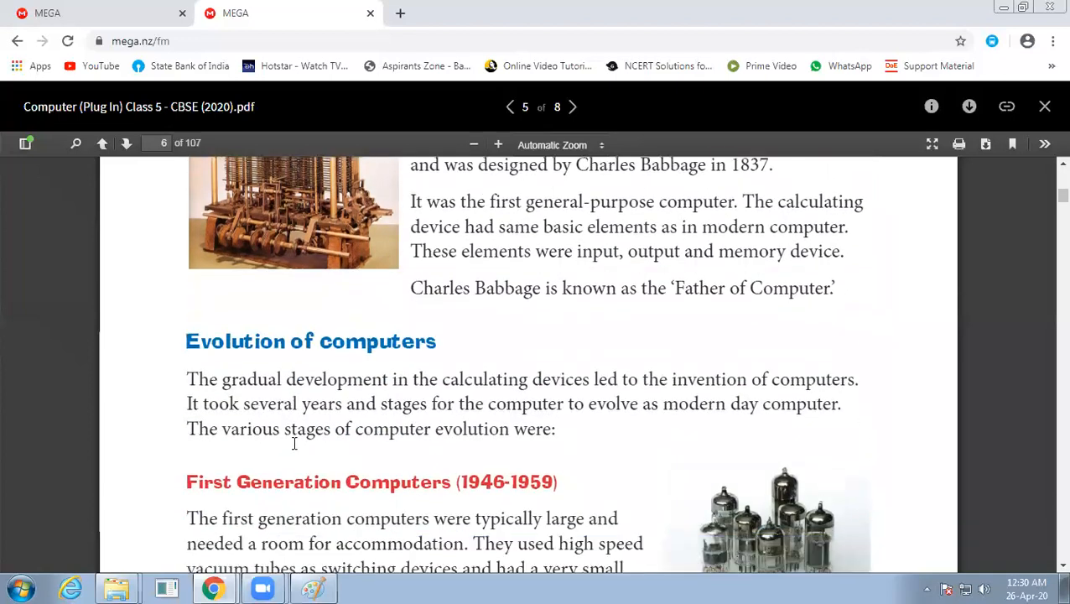
Scroll to show the full First Generation paragraph on ENIAC by Eckert and Mauchly
{"action": "scroll", "scroll_direction": "down", "scroll_amount": 3}
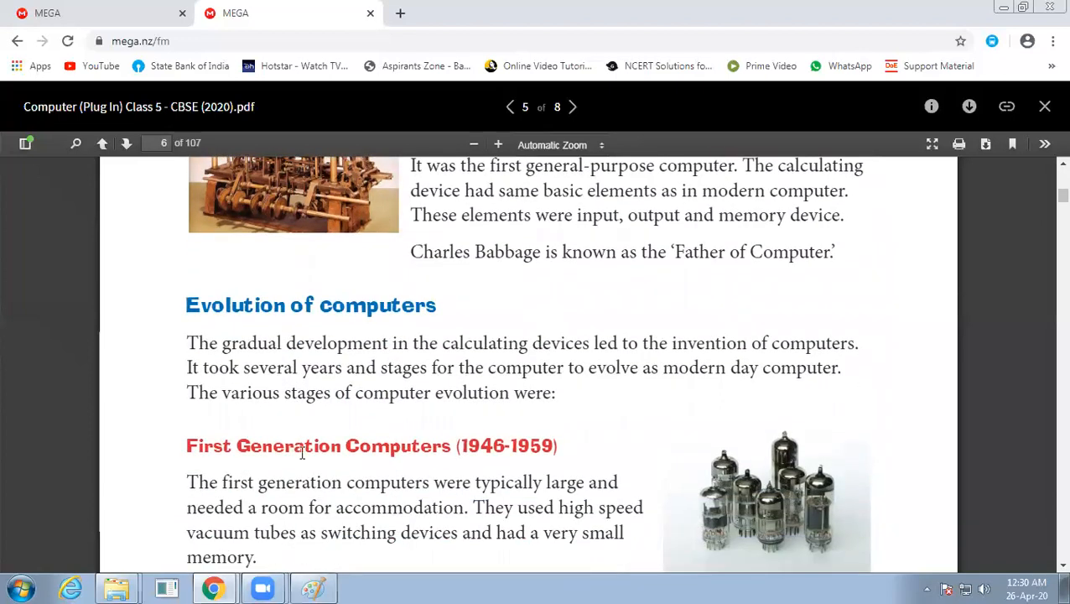
{"action": "mouse_move", "coordinate": [92, 516]}
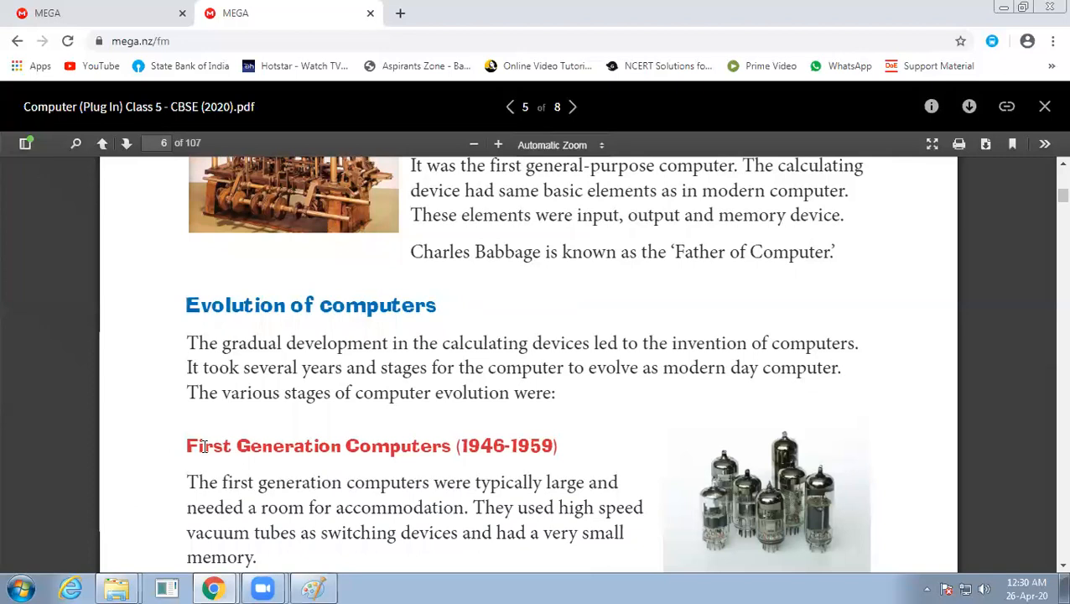
{"action": "mouse_move", "coordinate": [369, 352]}
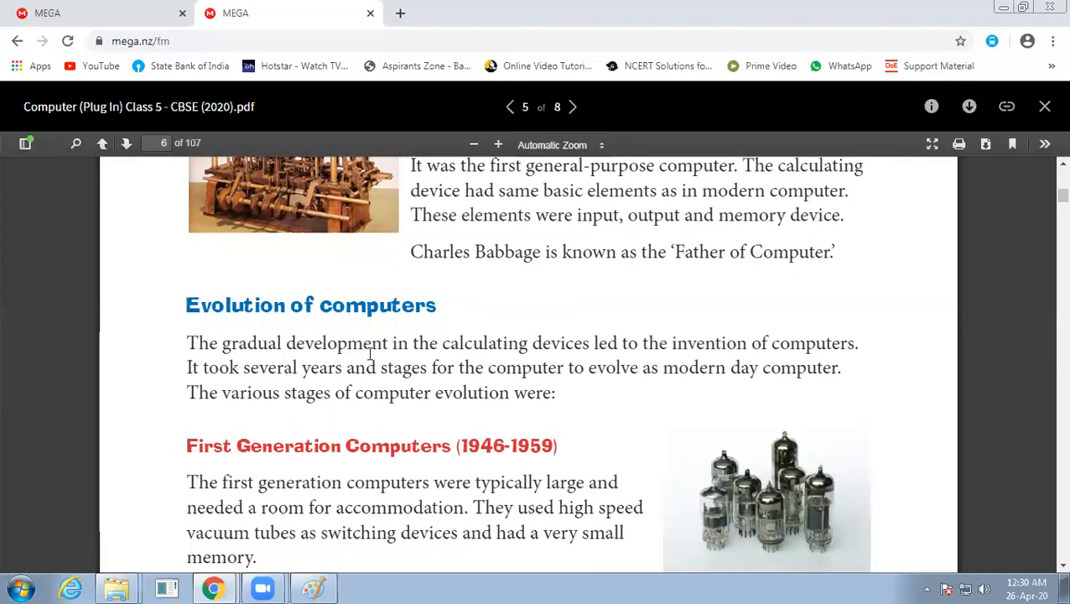
{"action": "mouse_move", "coordinate": [549, 374]}
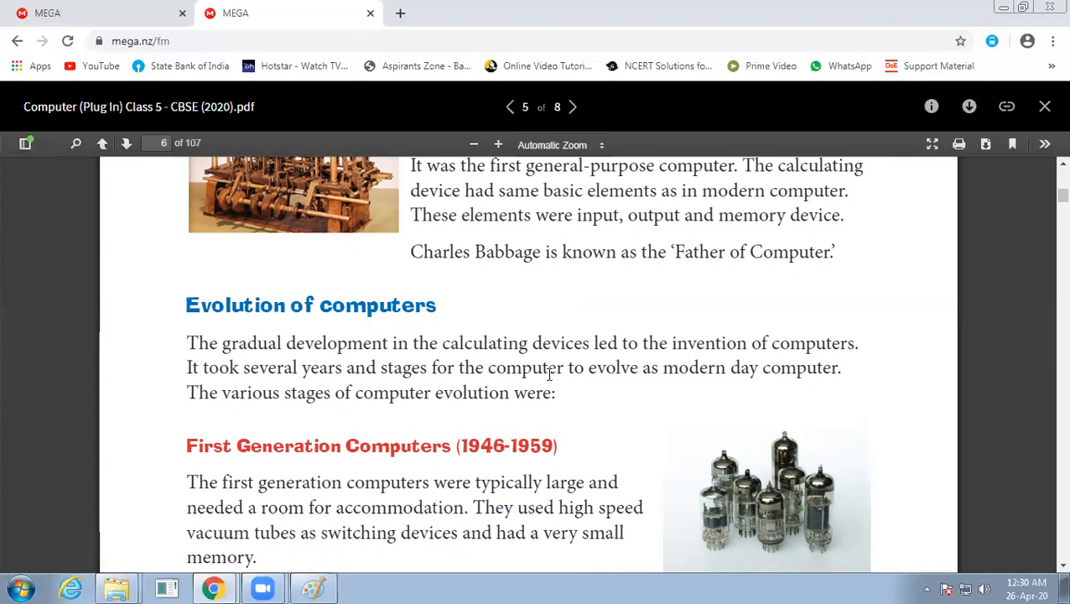
{"action": "scroll", "scroll_direction": "down", "scroll_amount": 3}
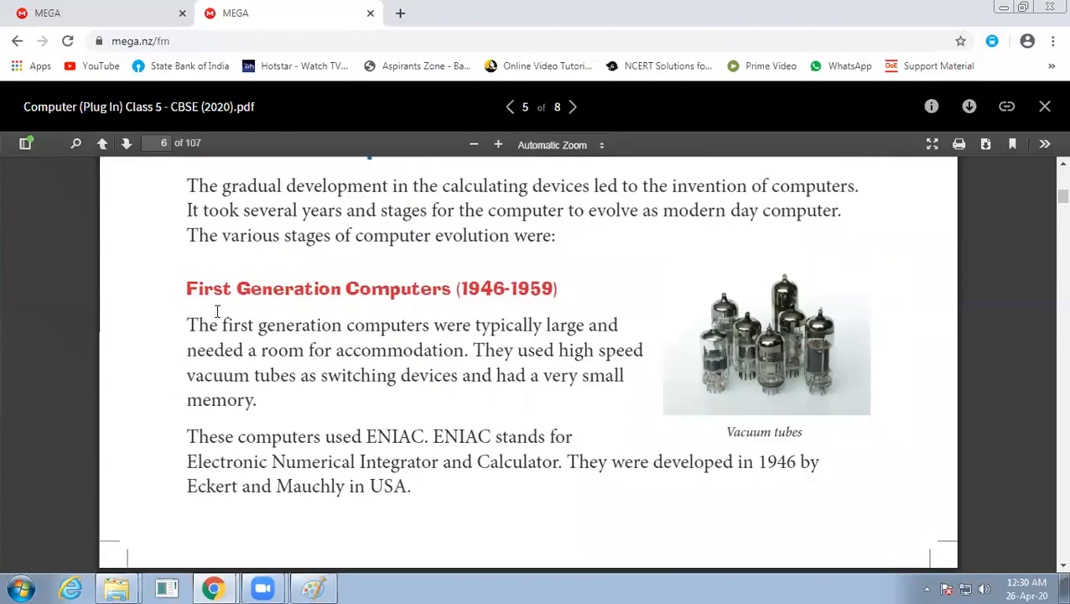
{"action": "mouse_move", "coordinate": [448, 297]}
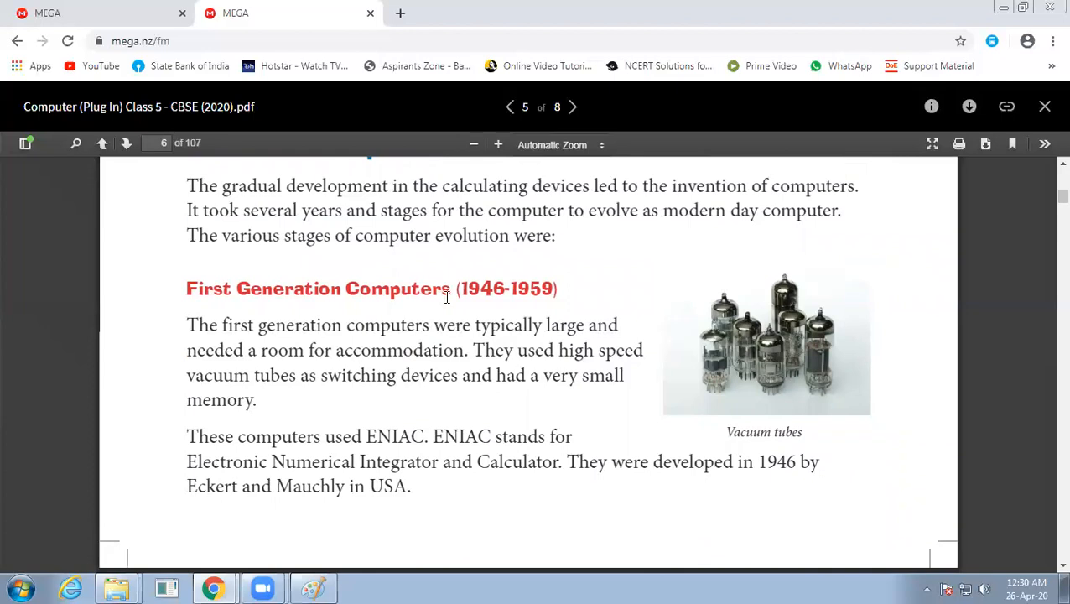
{"action": "mouse_move", "coordinate": [515, 295]}
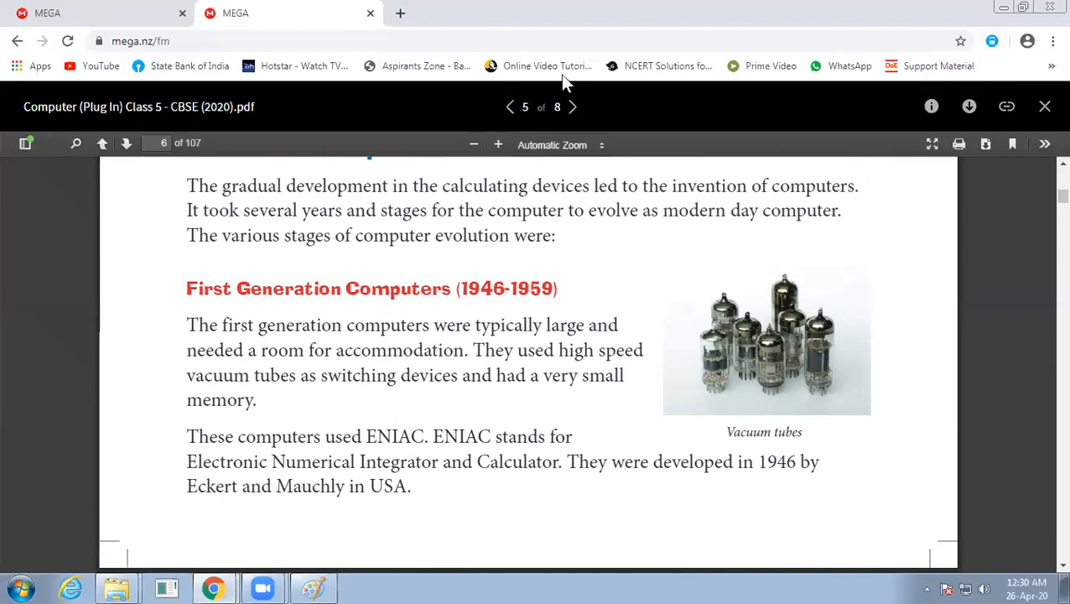
{"action": "mouse_move", "coordinate": [271, 413]}
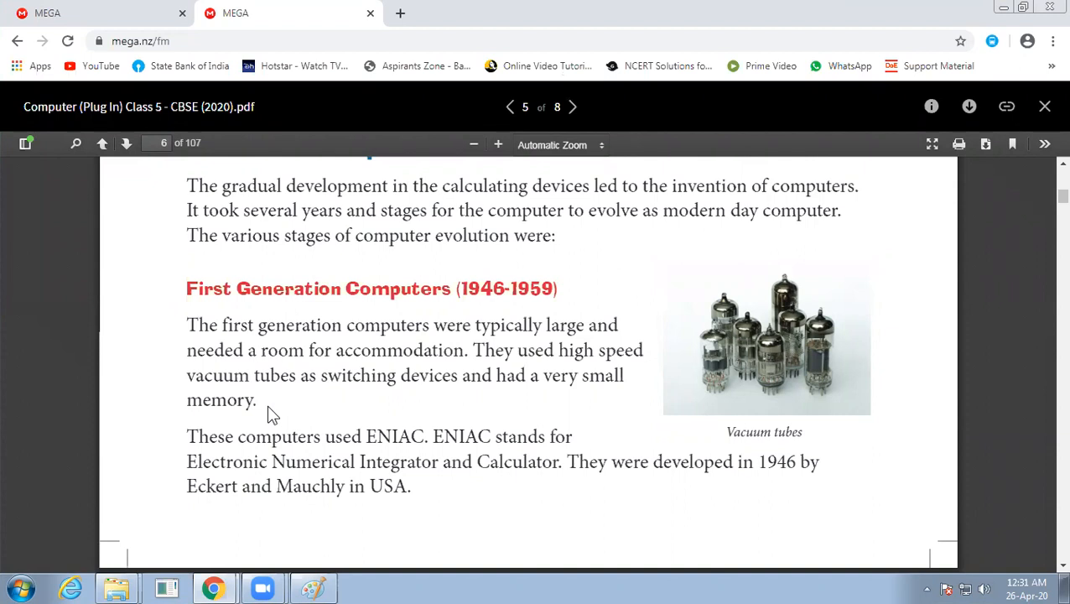
{"action": "mouse_move", "coordinate": [45, 312]}
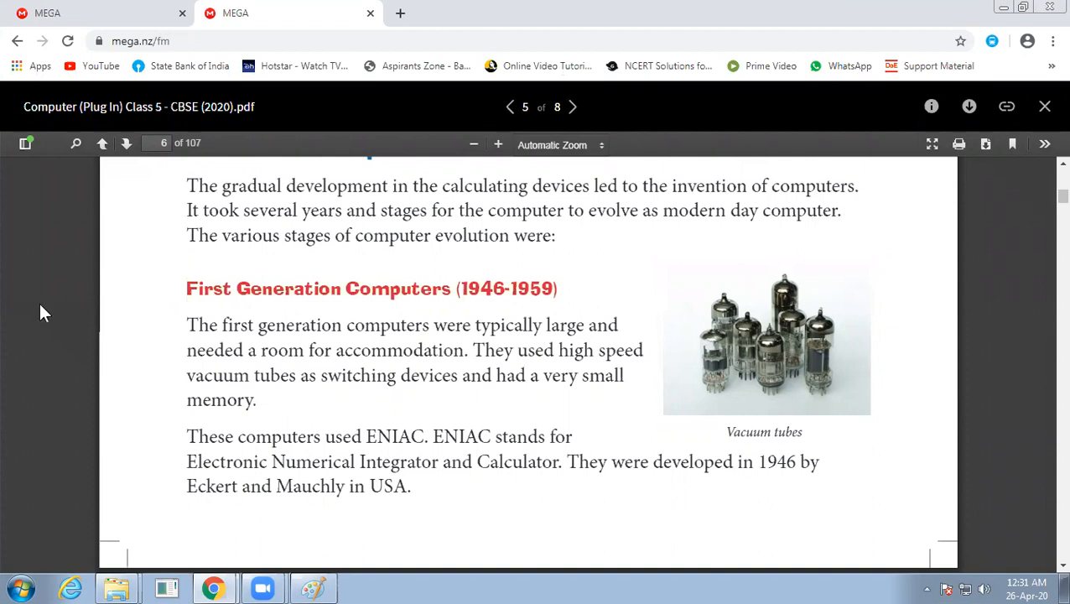
{"action": "mouse_move", "coordinate": [222, 8]}
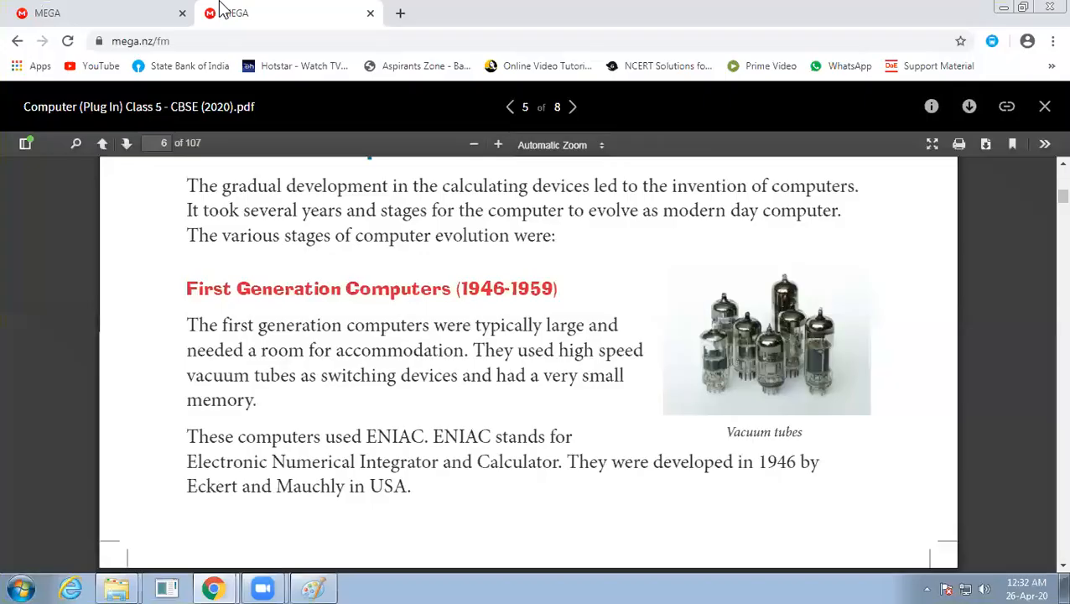
{"action": "mouse_move", "coordinate": [901, 90]}
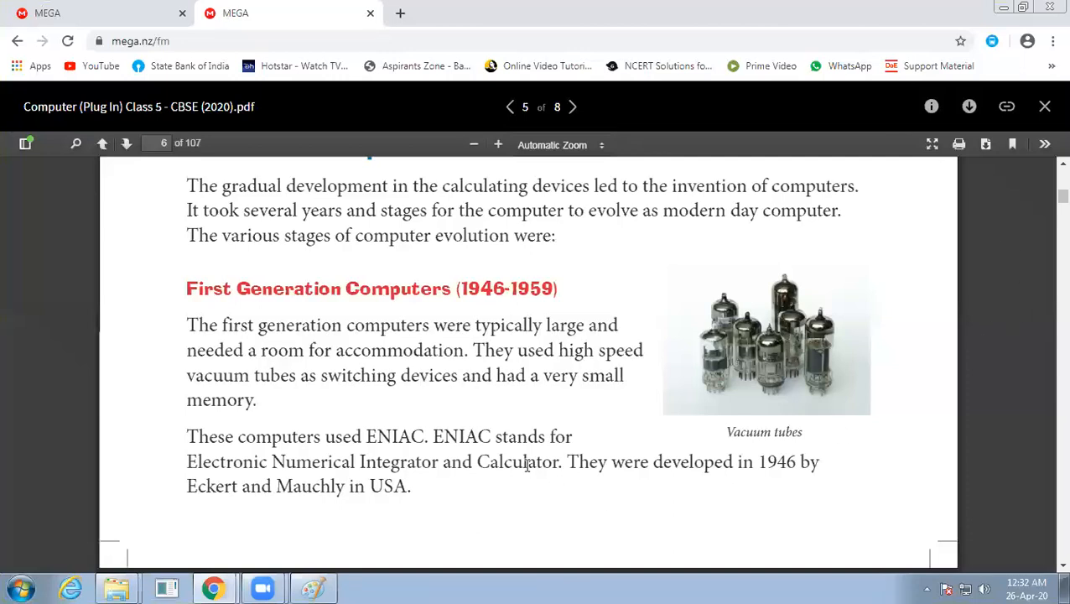
{"action": "mouse_move", "coordinate": [446, 538]}
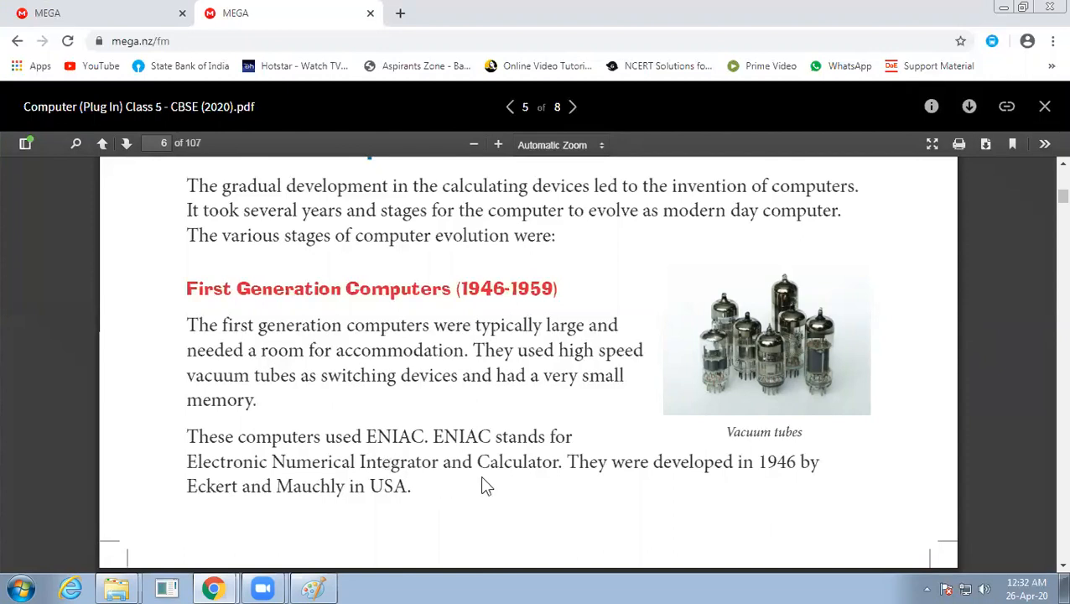
{"action": "mouse_move", "coordinate": [772, 518]}
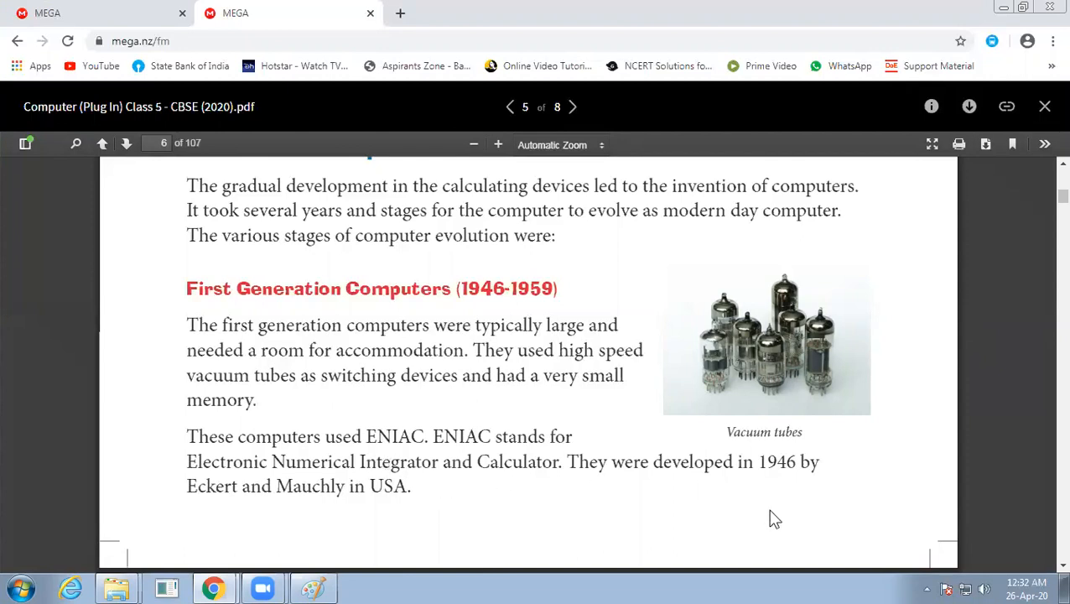
{"action": "mouse_move", "coordinate": [745, 477]}
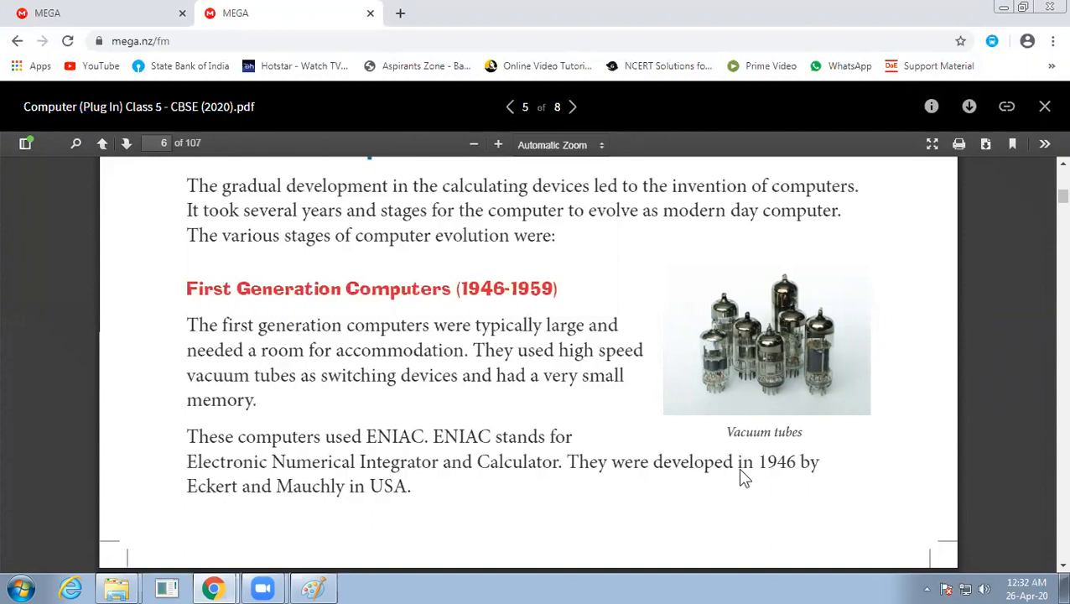
Scroll past the page break to Second Generation Computers (1959-1965) on page 7
{"action": "scroll", "scroll_direction": "down", "scroll_amount": 3}
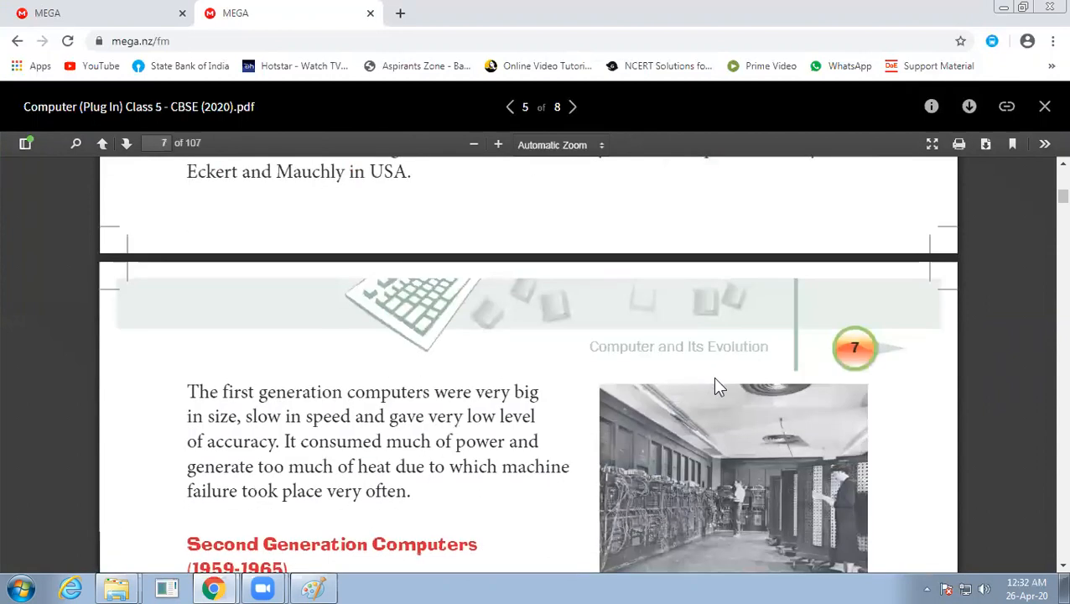
{"action": "mouse_move", "coordinate": [594, 455]}
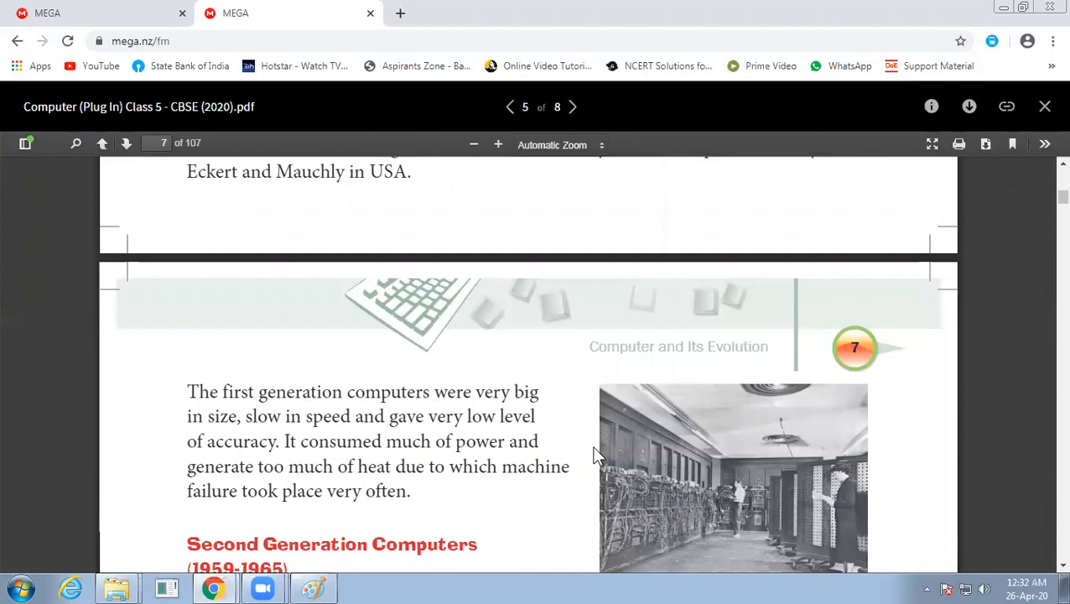
{"action": "scroll", "scroll_direction": "down", "scroll_amount": 3}
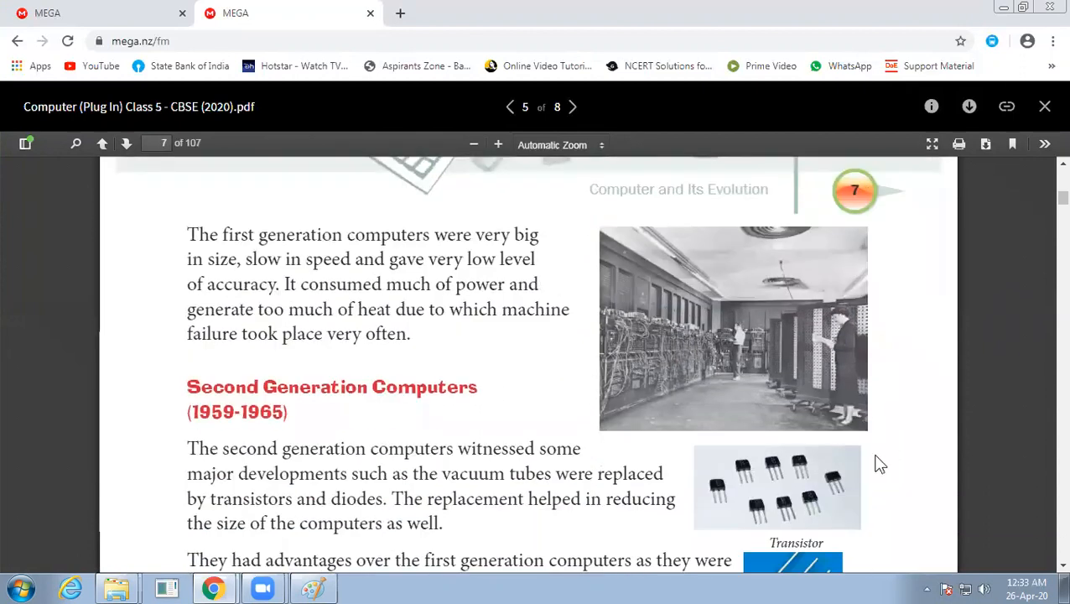
{"action": "mouse_move", "coordinate": [625, 304]}
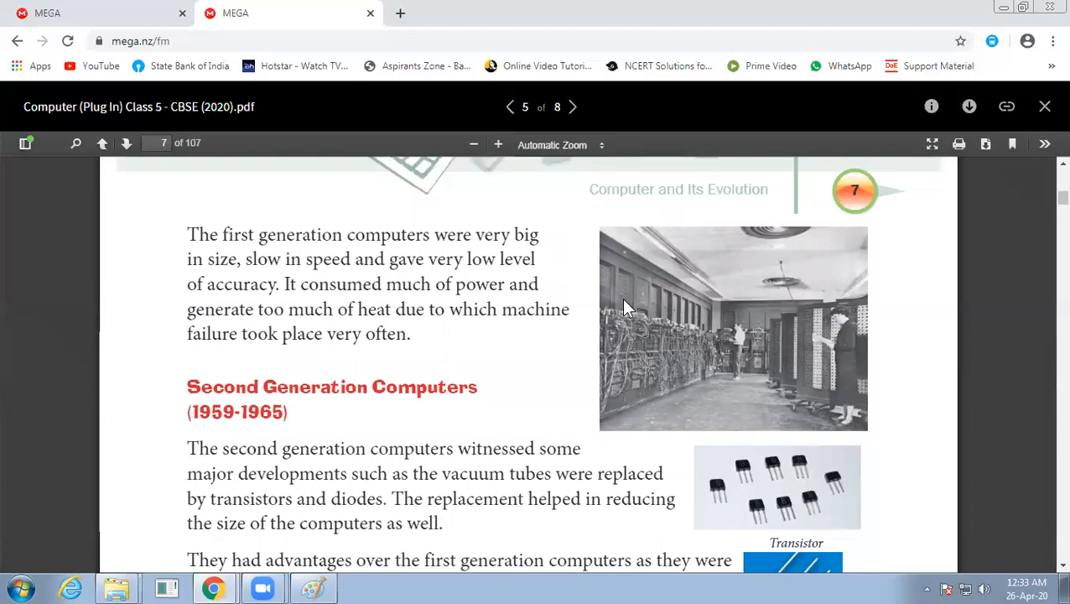
{"action": "mouse_move", "coordinate": [348, 369]}
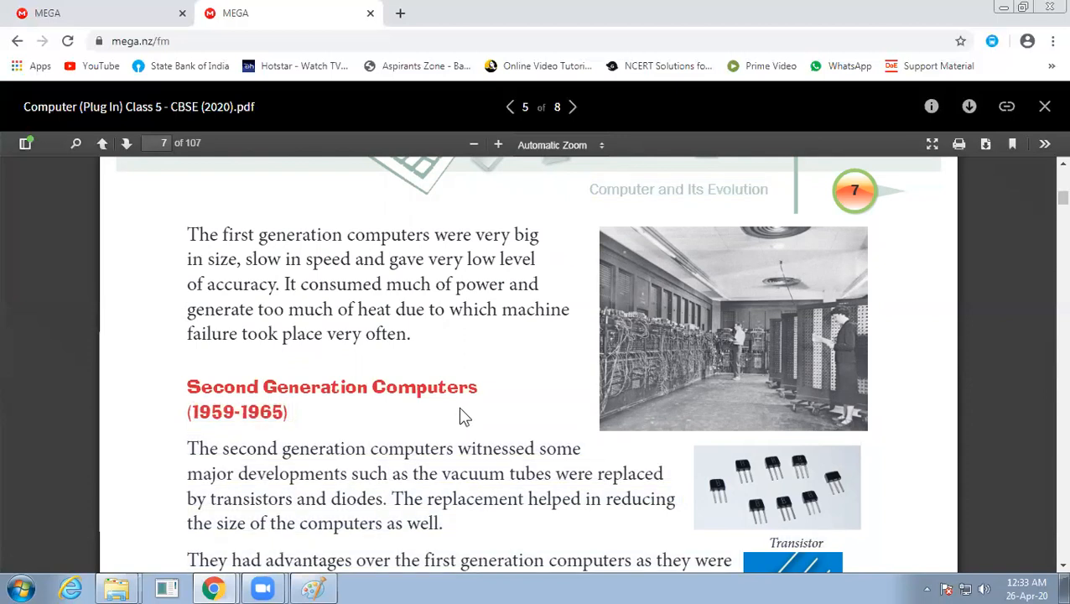
Scroll through the Second Generation advantages and clear the accidental text selection
{"action": "scroll", "scroll_direction": "down", "scroll_amount": 3}
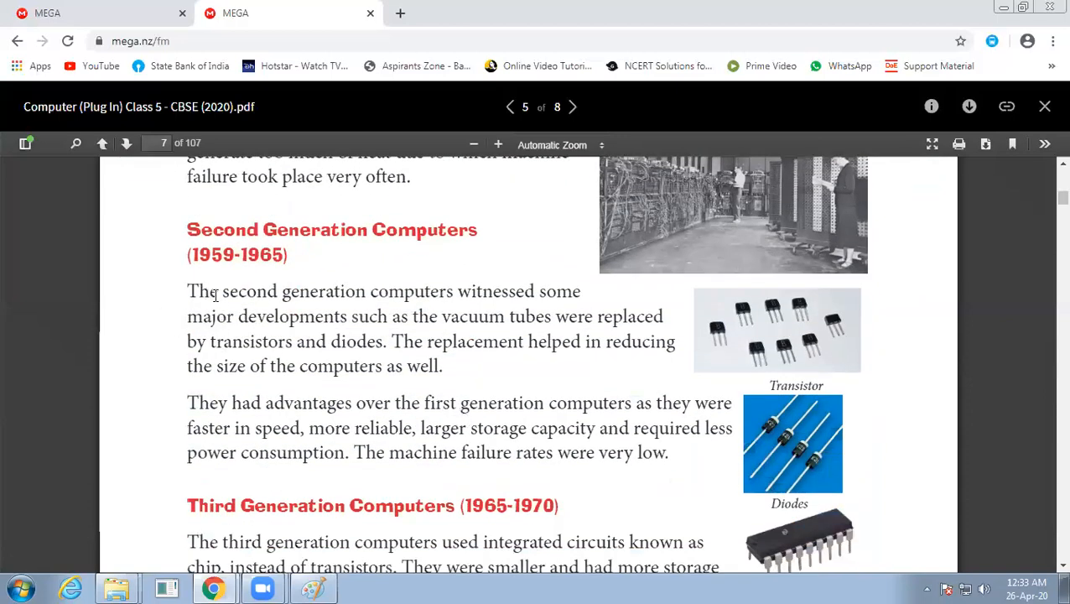
{"action": "mouse_move", "coordinate": [619, 302]}
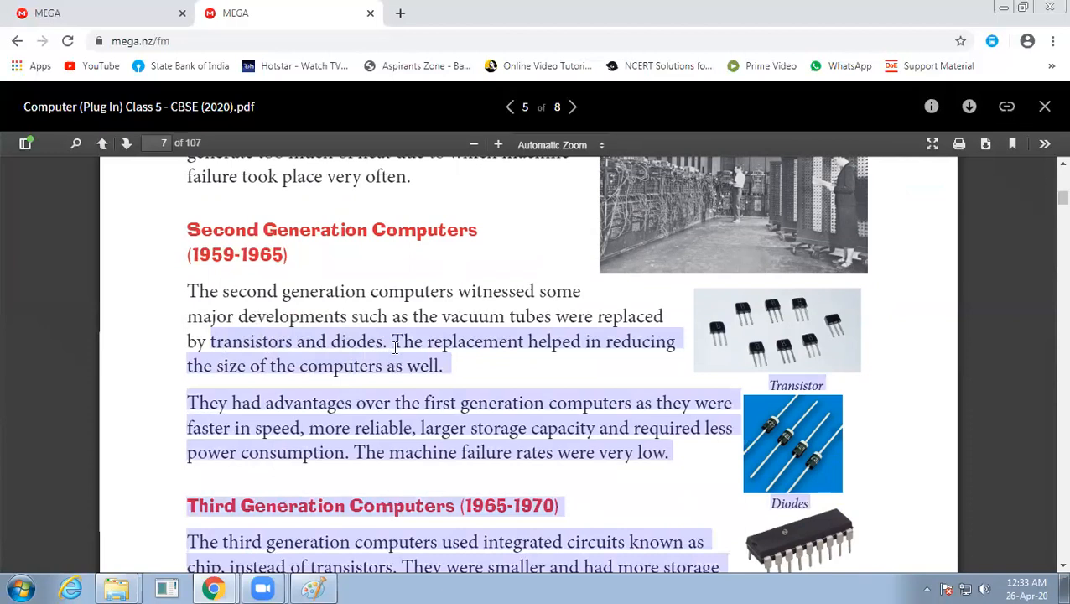
{"action": "left_click", "coordinate": [500, 369]}
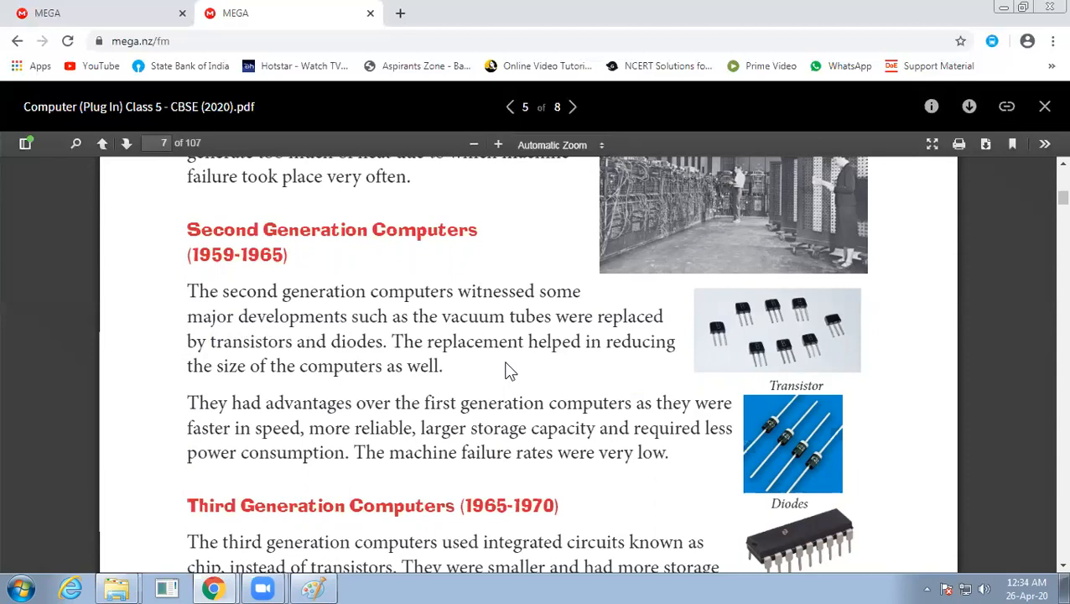
Scroll to the Third Generation section with its IBM 360 and 370 examples
{"action": "scroll", "scroll_direction": "down", "scroll_amount": 3}
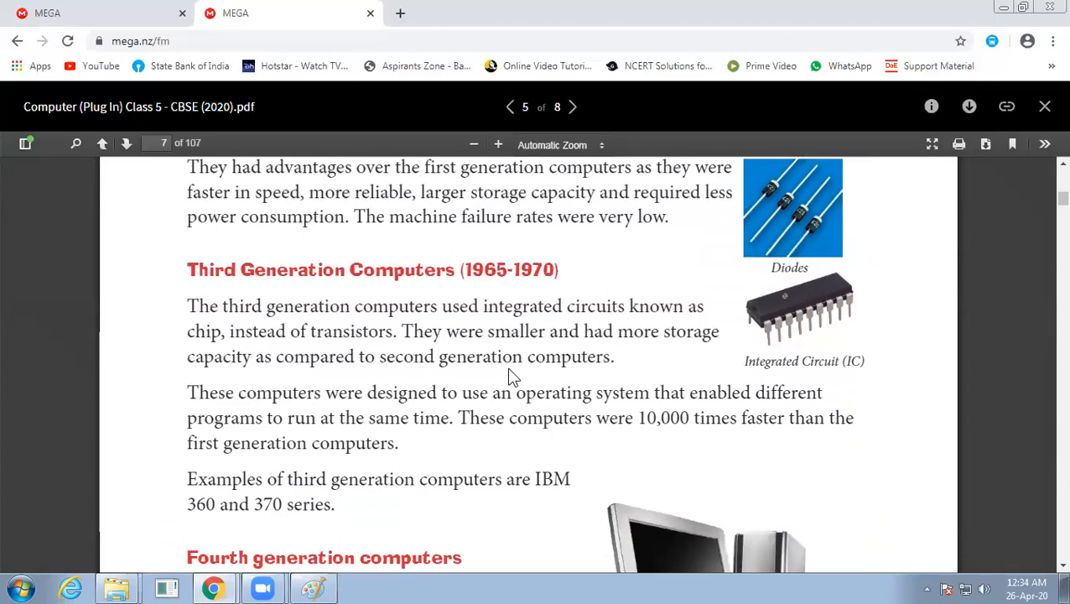
{"action": "scroll", "scroll_direction": "down", "scroll_amount": 3}
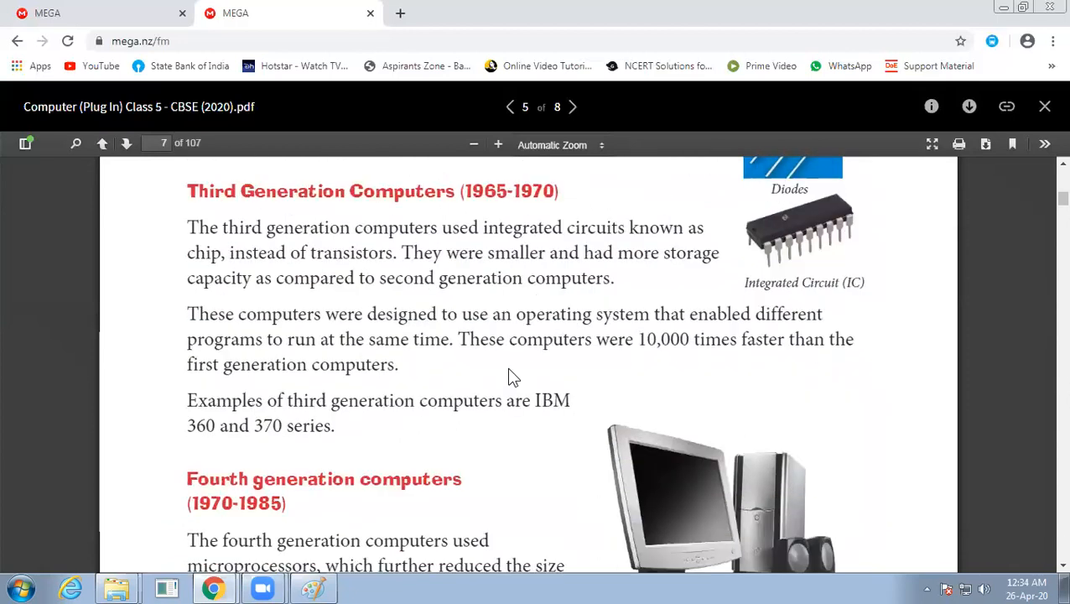
{"action": "scroll", "scroll_direction": "up", "scroll_amount": 3}
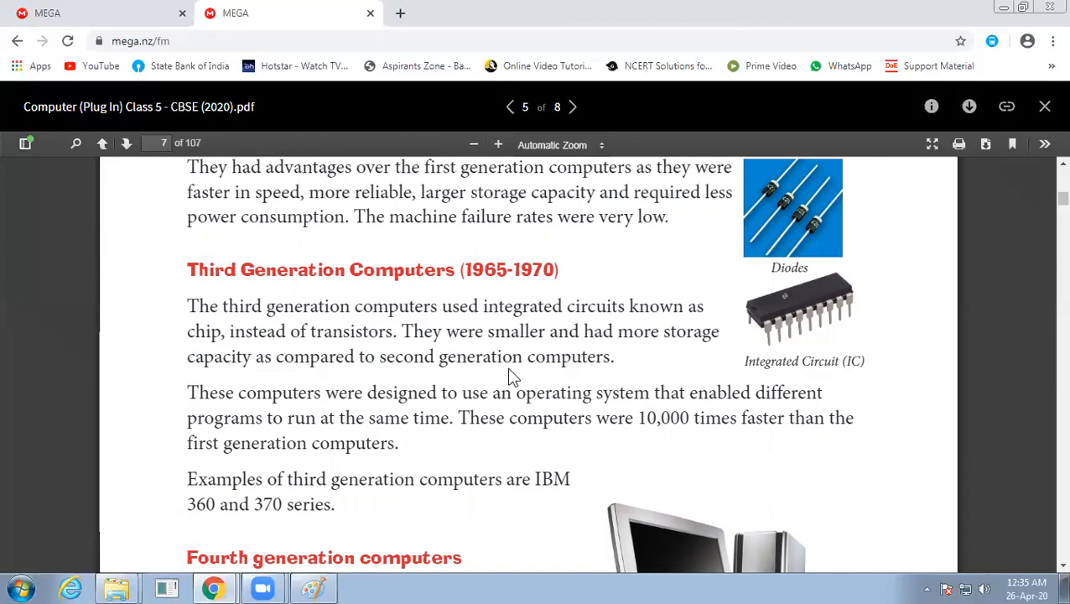
Read through the Fourth generation section to page 8's Fifth generation computers heading
{"action": "scroll", "scroll_direction": "down", "scroll_amount": 3}
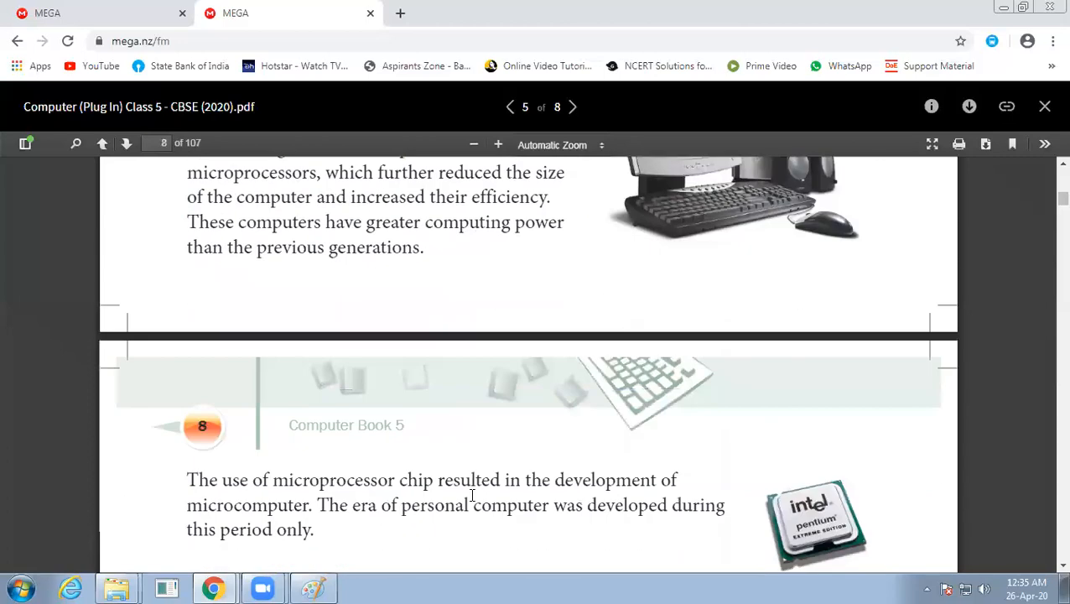
{"action": "scroll", "scroll_direction": "up", "scroll_amount": 3}
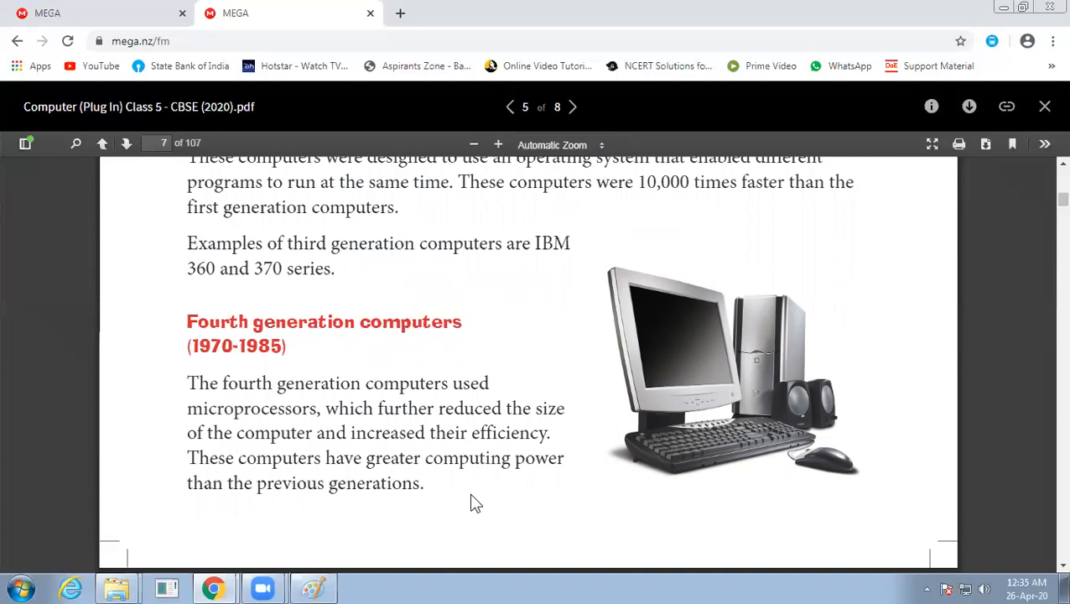
{"action": "scroll", "scroll_direction": "down", "scroll_amount": 3}
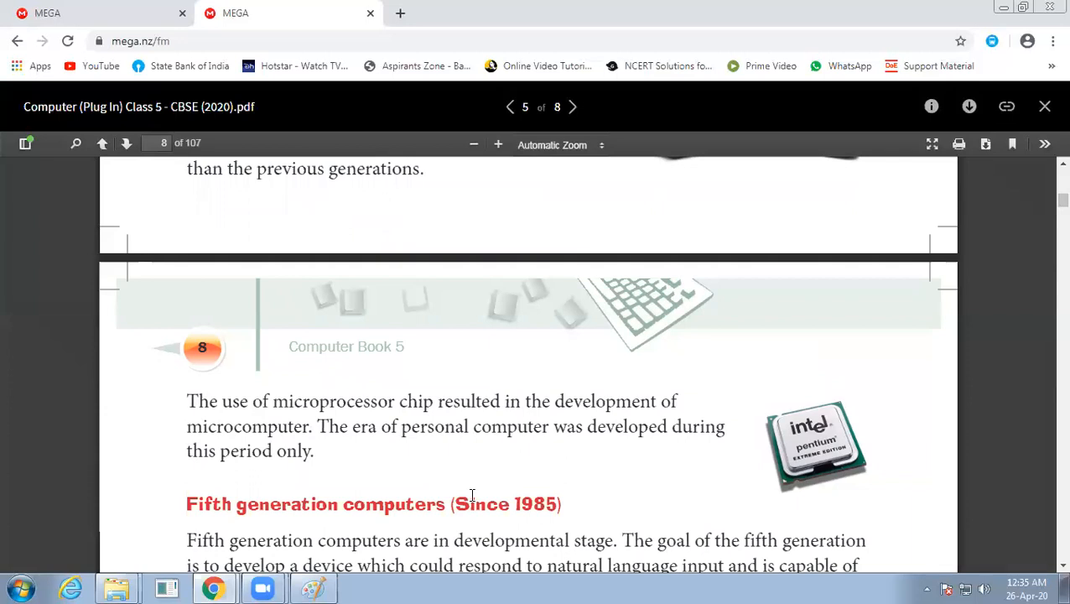
Scroll to show the full Fifth generation computers (Since 1985) paragraph above Let's Summarise
{"action": "scroll", "scroll_direction": "down", "scroll_amount": 3}
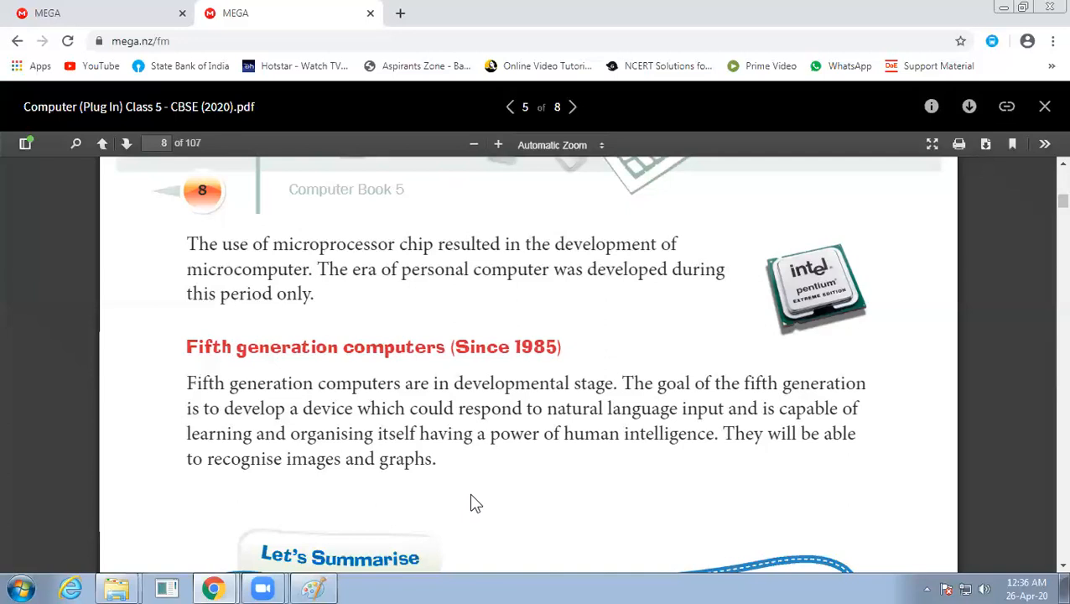
{"action": "mouse_move", "coordinate": [90, 11]}
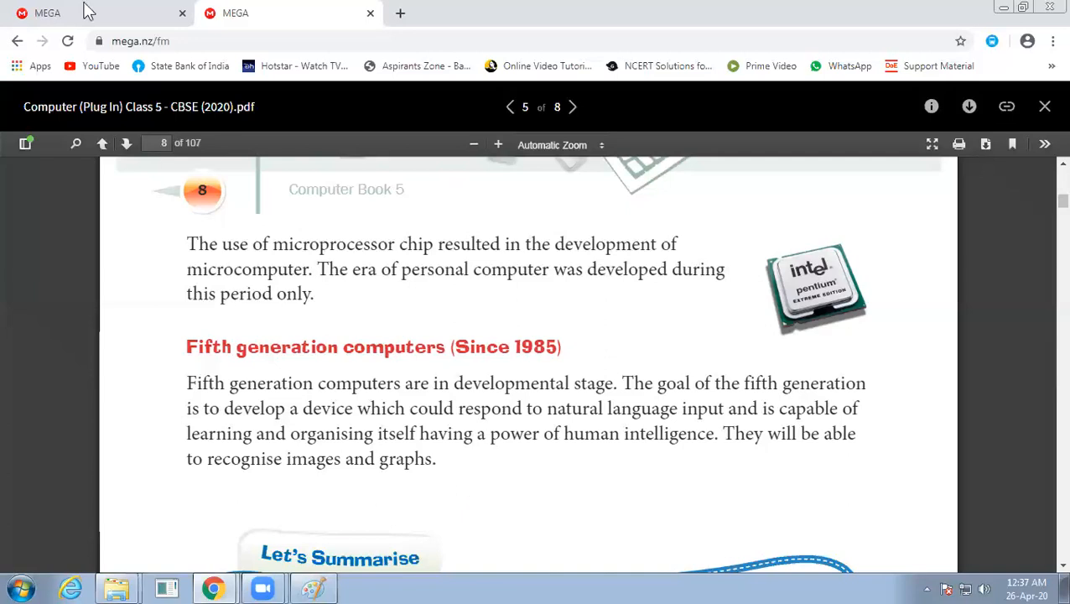
{"action": "mouse_move", "coordinate": [204, 10]}
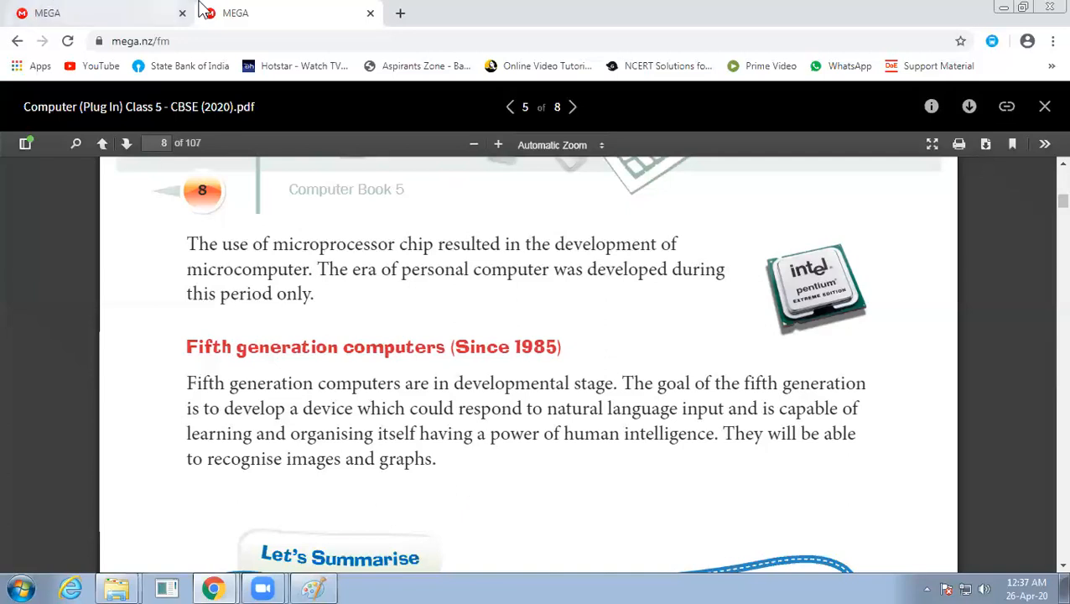